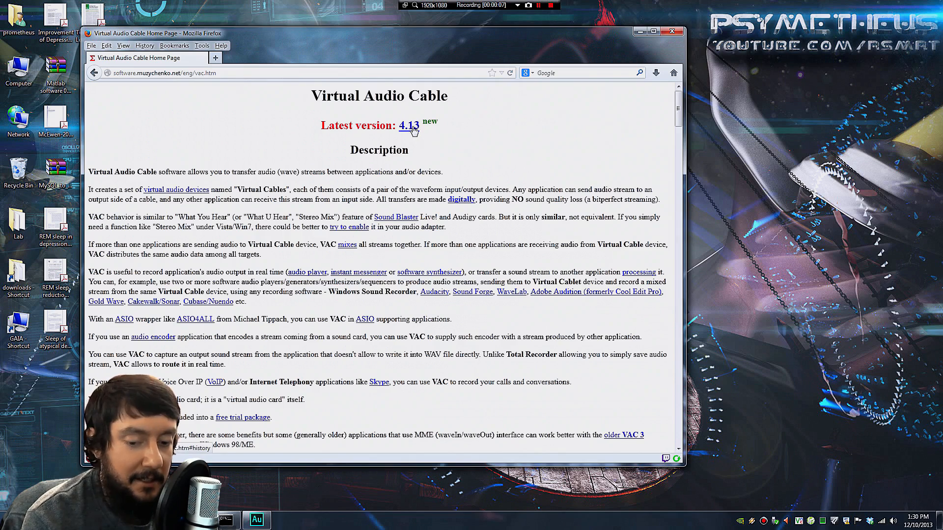
Download the Virtual Audio Cable trial archive vac413.zip from the VAC download page
click(408, 126)
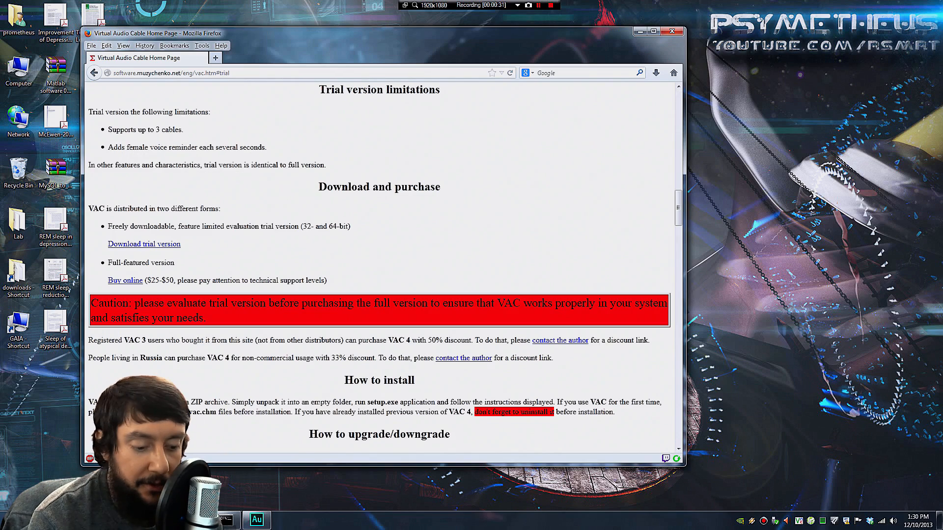
click(144, 243)
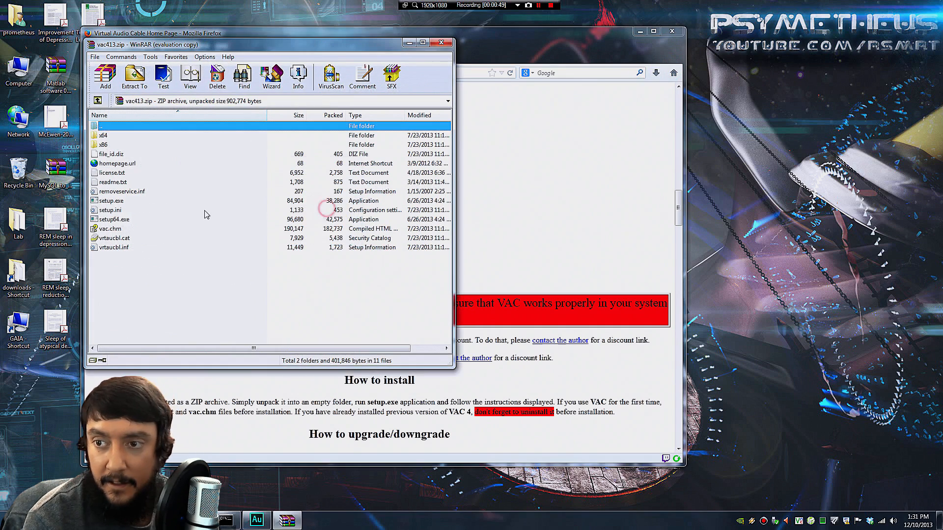
Run setup64.exe from the archive, allow it, and start installing the Virtual Audio Cable driver
double_click(113, 219)
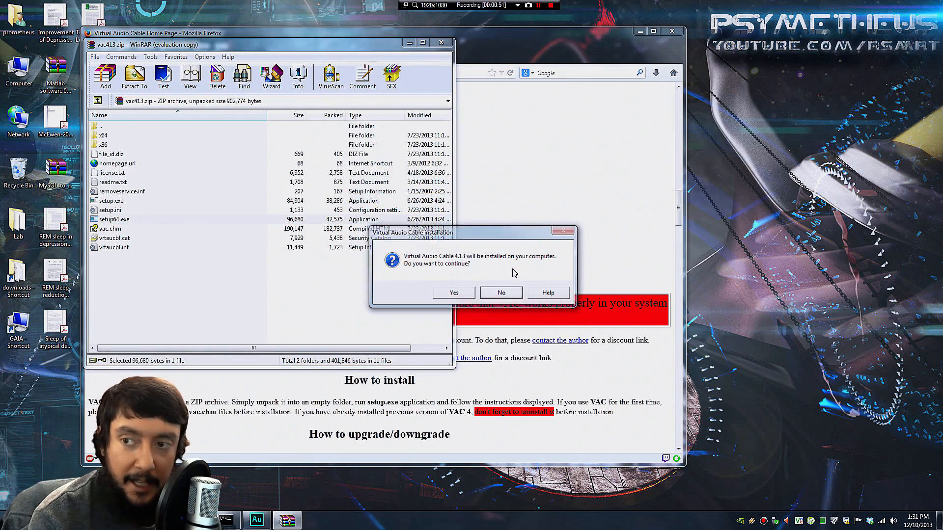
click(453, 292)
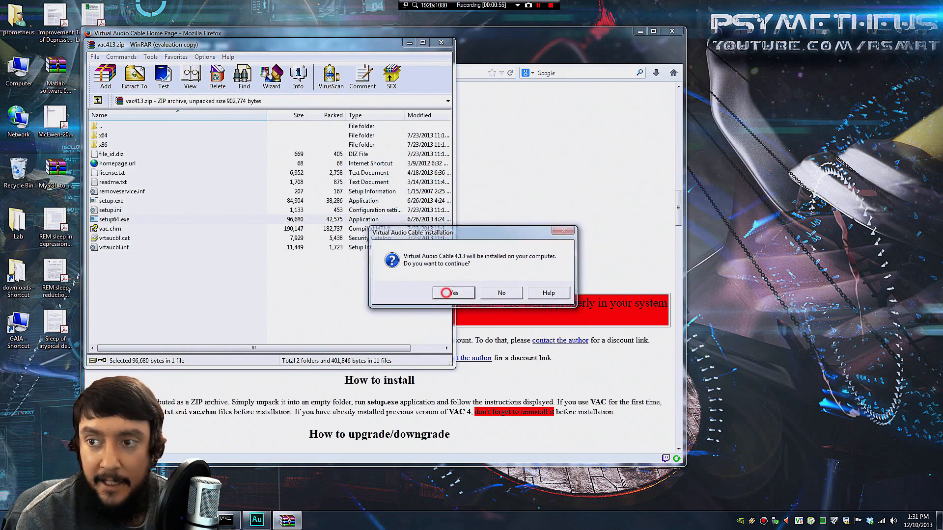
click(452, 292)
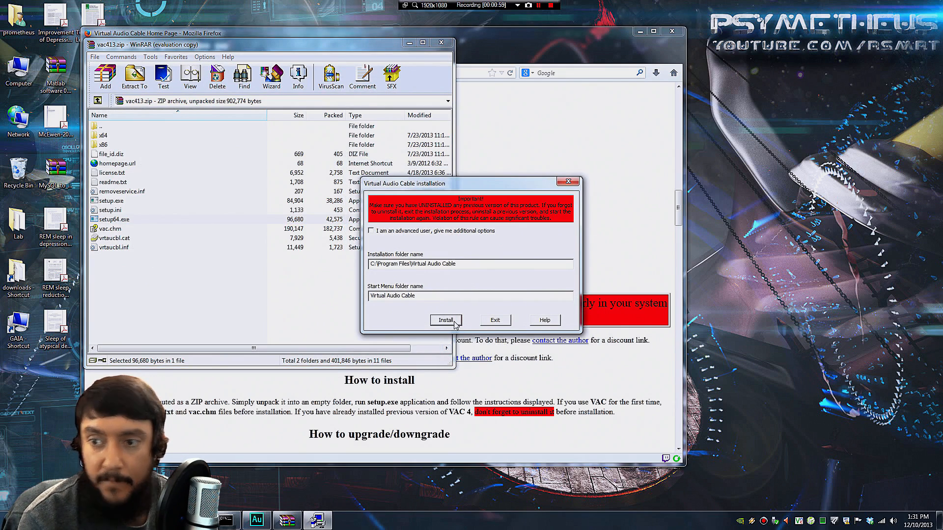
click(445, 320)
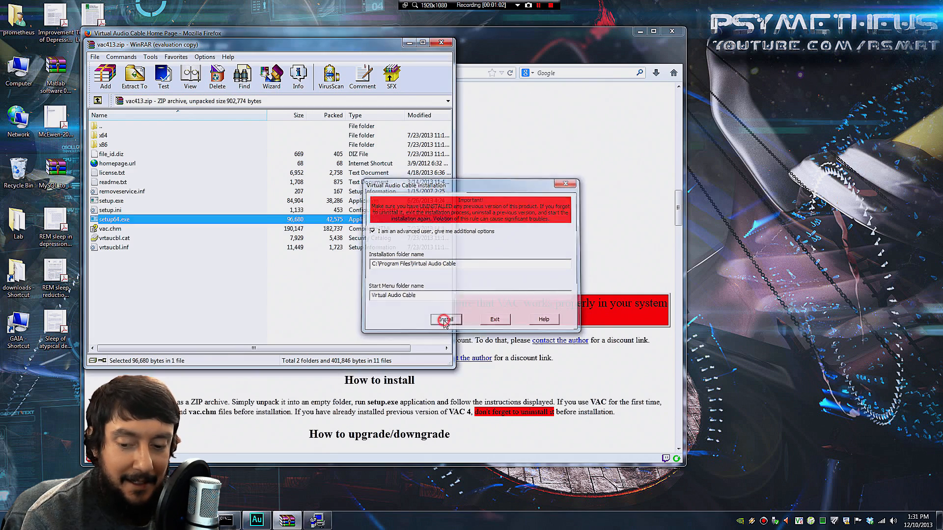
click(445, 319)
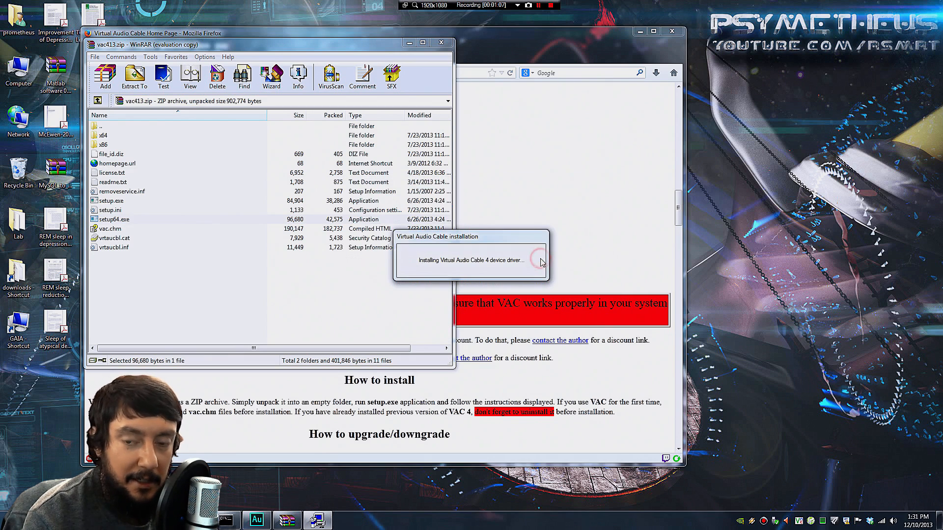
mouse_move(761, 289)
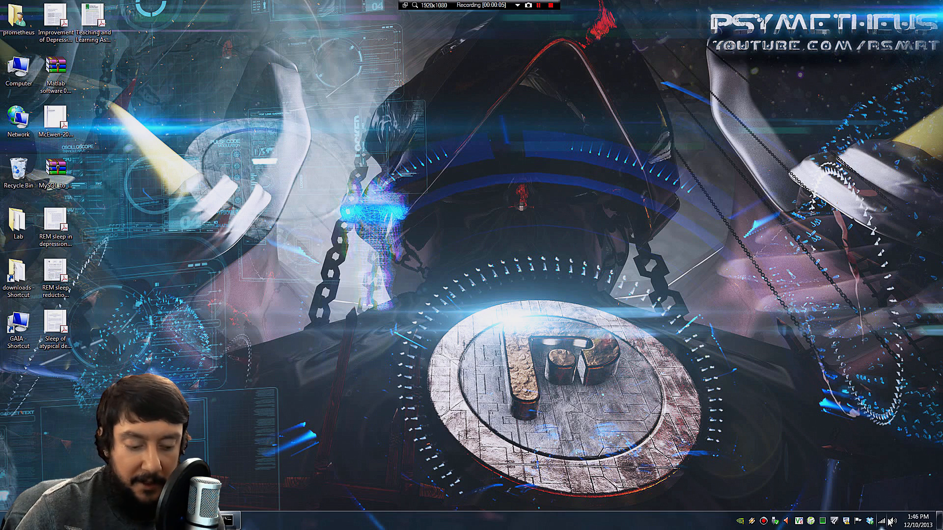
From the tray speaker icon, open Recording devices and confirm the microphone format at 48000 Hz DVD Quality
right_click(892, 519)
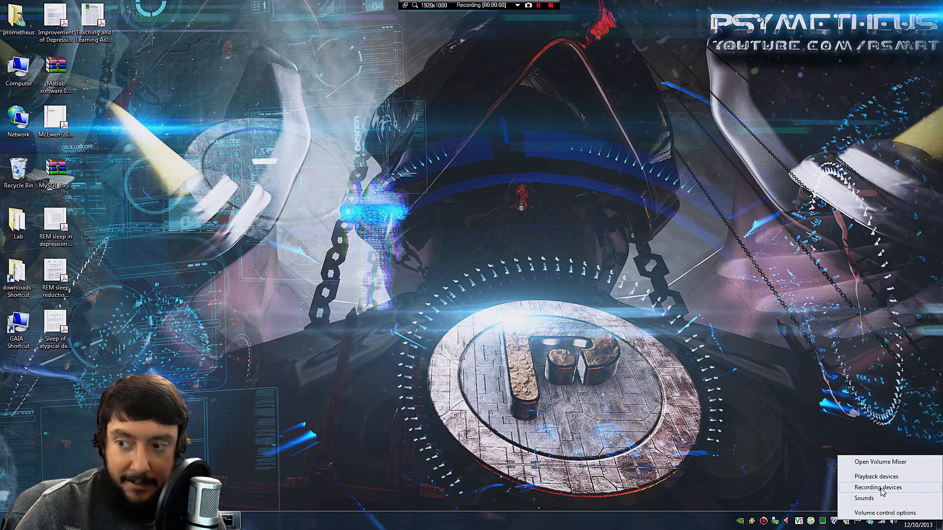
click(877, 487)
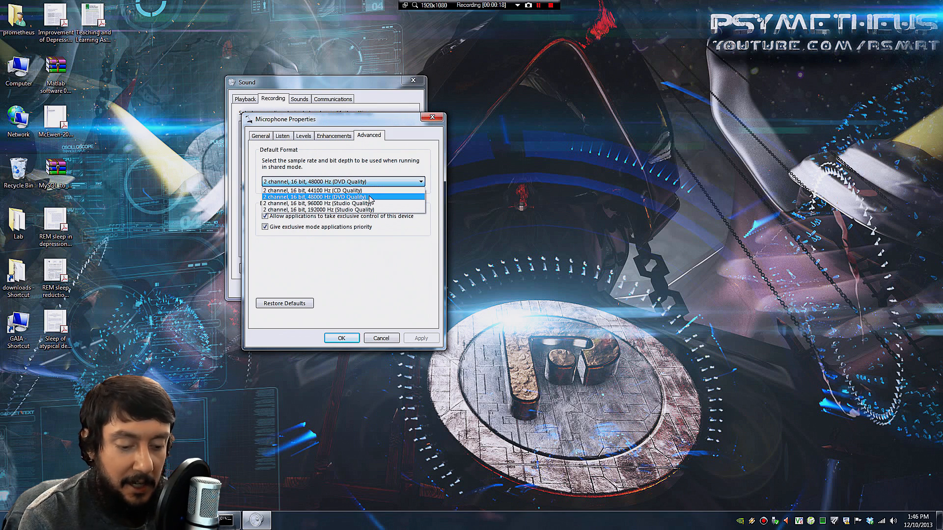
click(303, 136)
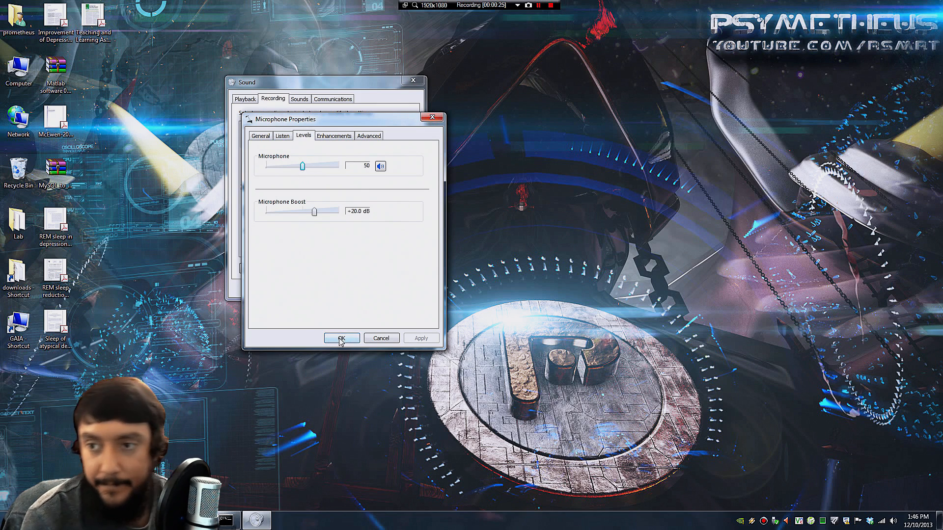
click(341, 338)
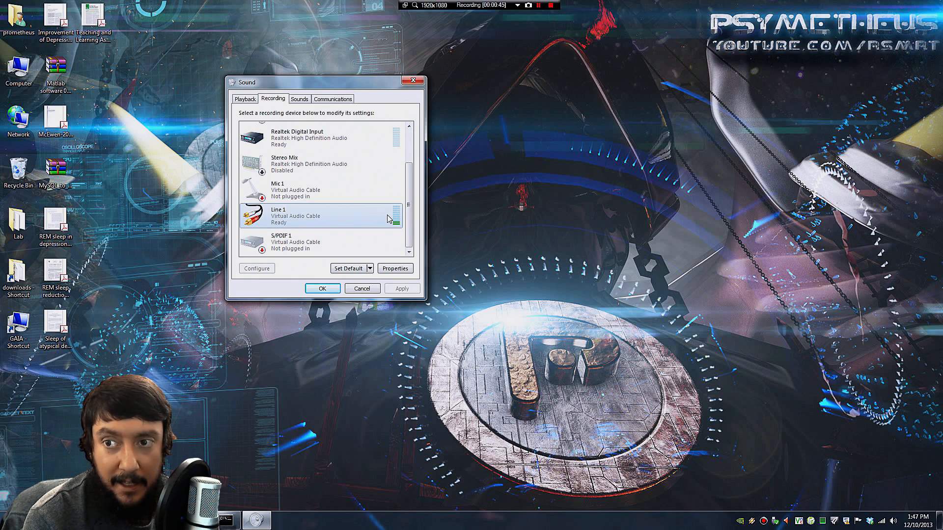
Raise the Line 1 input's recording level to around 37 in its Levels properties
click(395, 268)
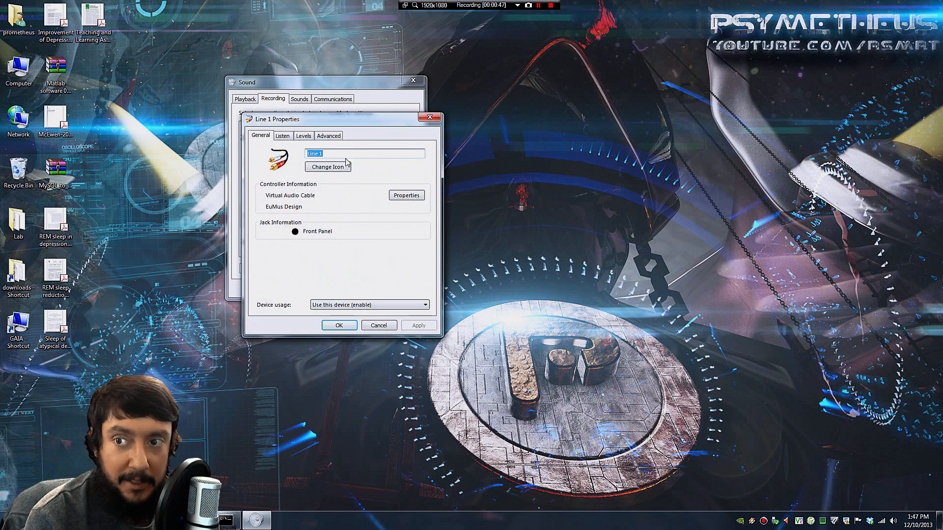
click(303, 136)
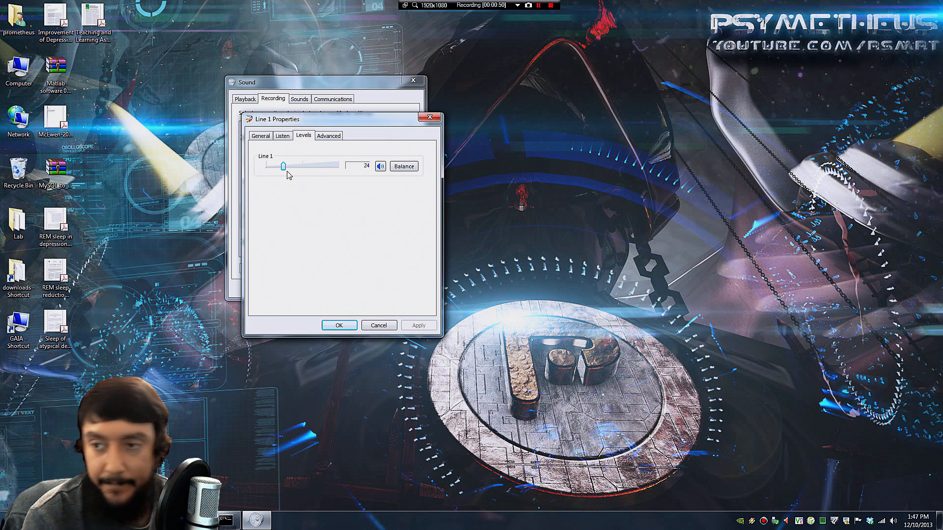
drag(283, 166, 292, 166)
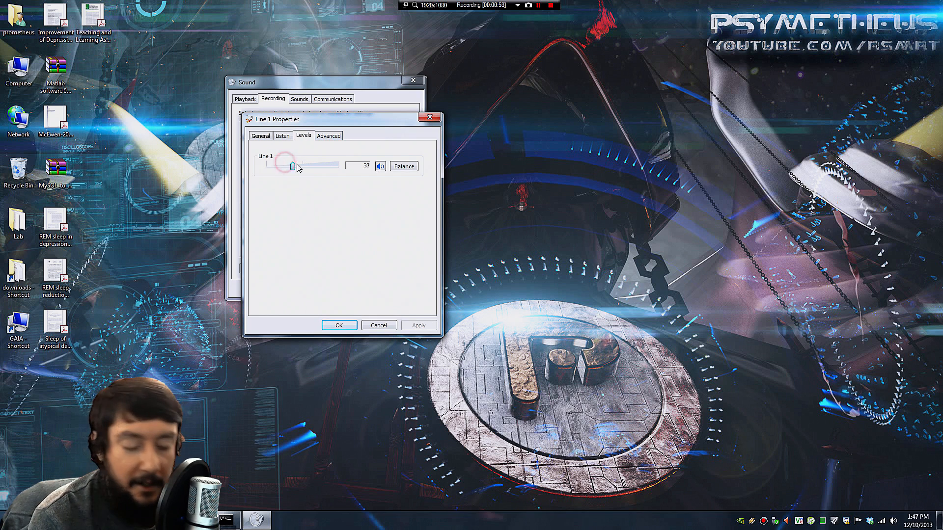
drag(291, 166, 302, 166)
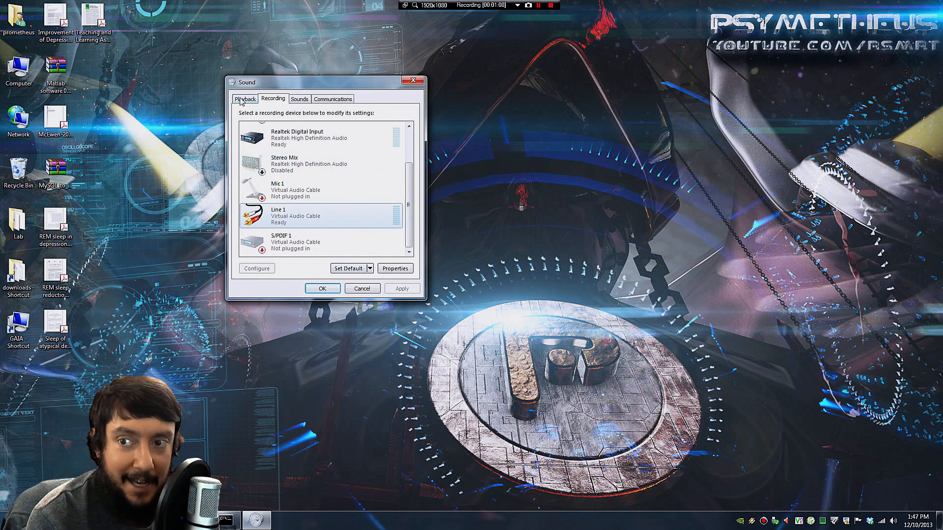
Review the Line 1 playback device's 48000 Hz format, then close its properties and the Sound settings
click(245, 99)
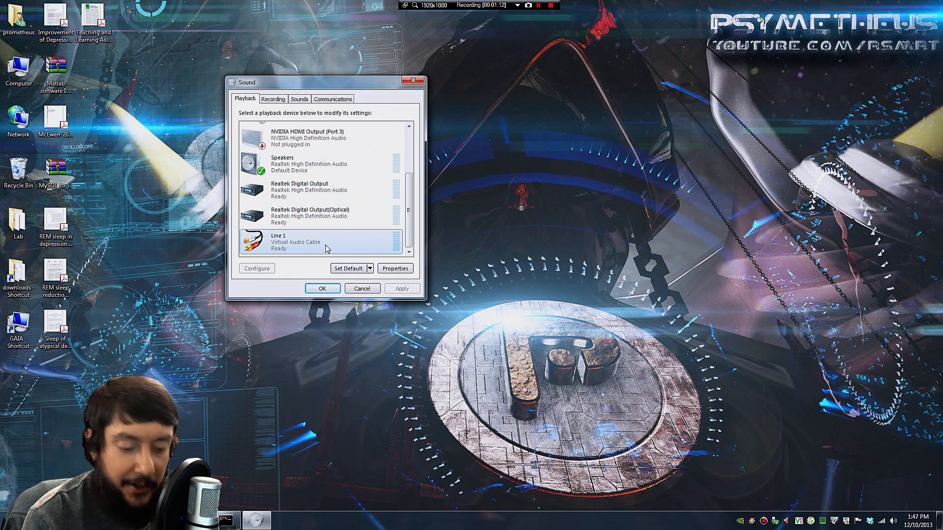
click(395, 268)
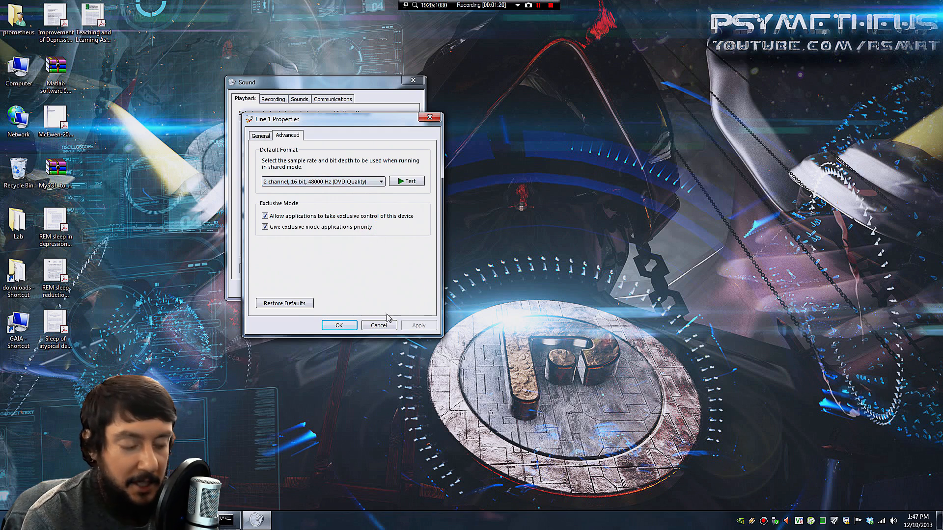
click(338, 325)
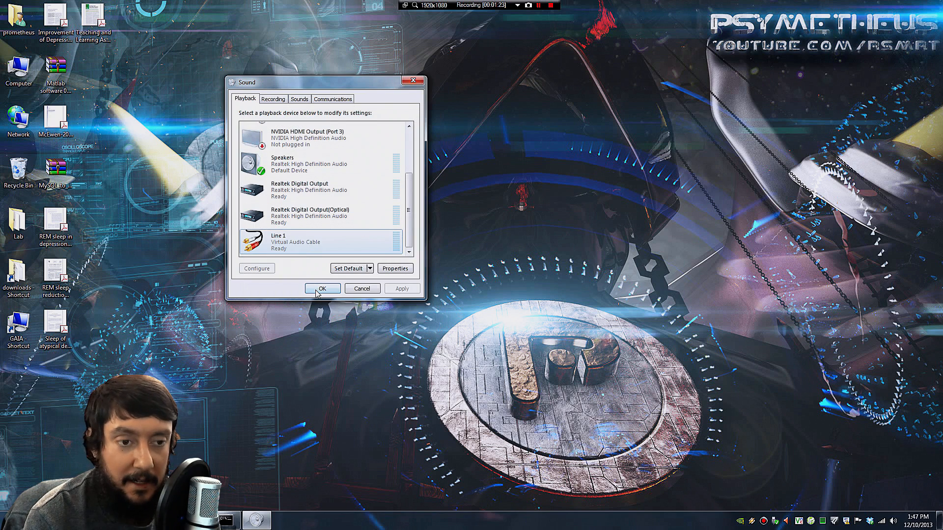
click(322, 288)
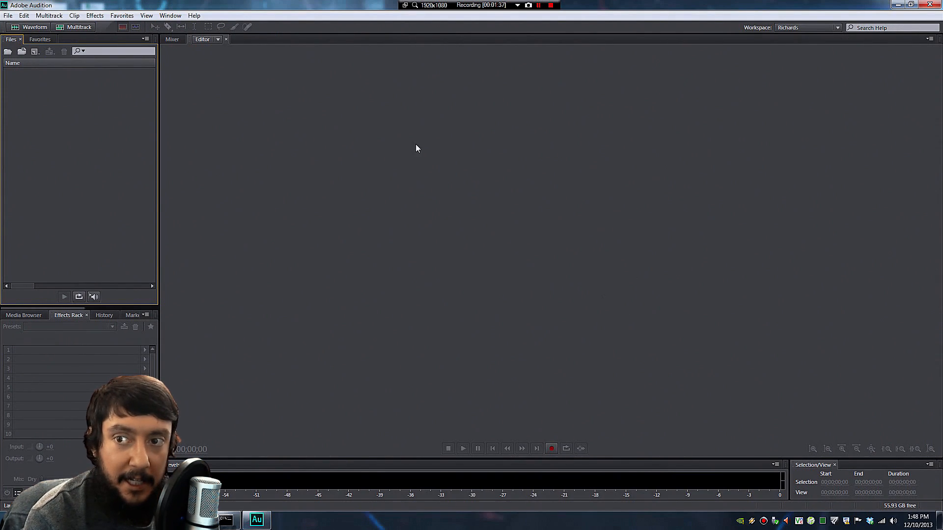
Open the Live_Mic_Monitor_by_Psynaps session and bring up Audio Hardware from Track 1's input menu
click(8, 15)
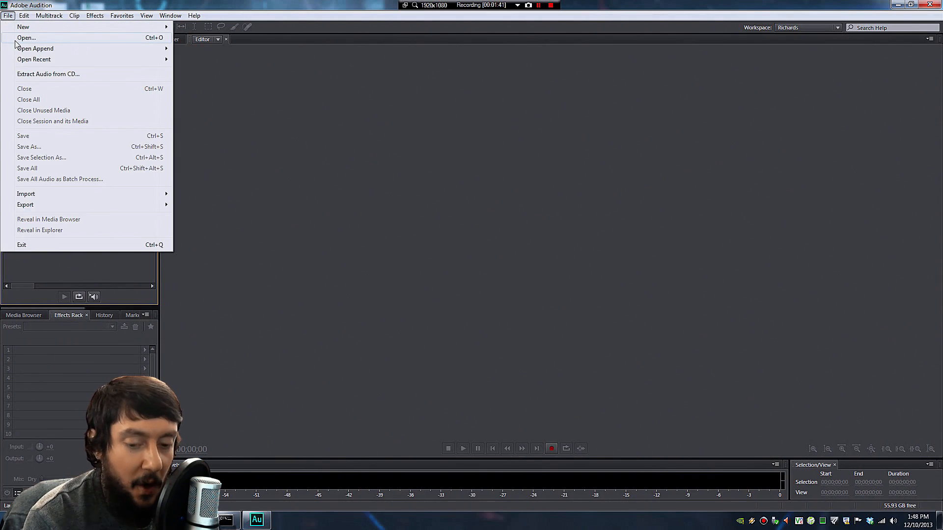
mouse_move(27, 45)
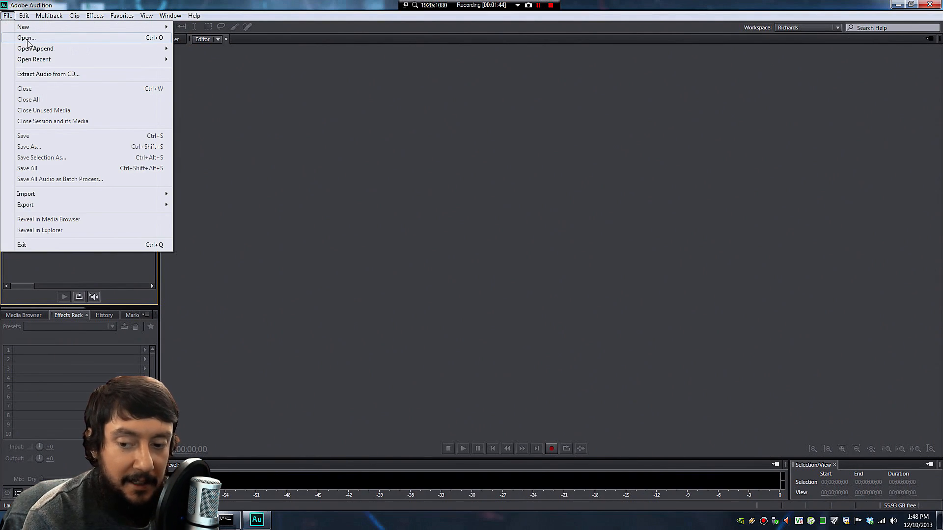
click(25, 37)
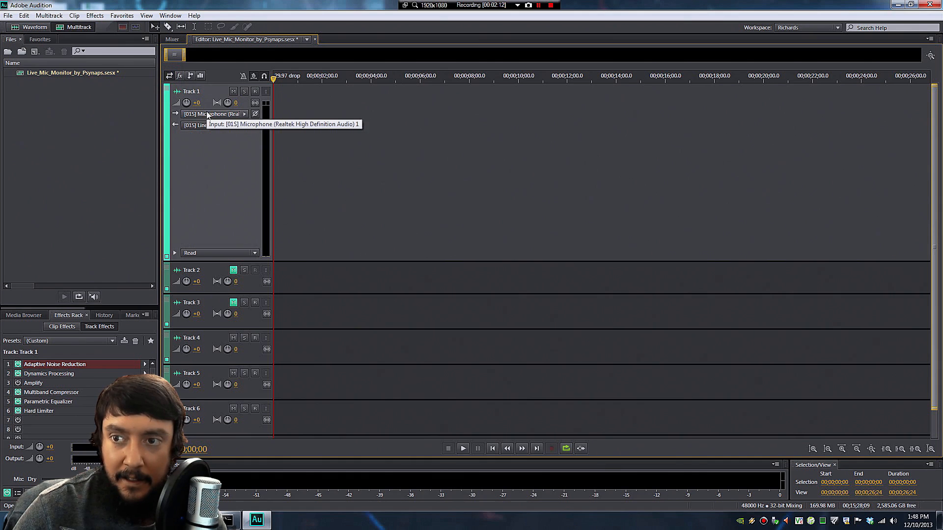
click(214, 113)
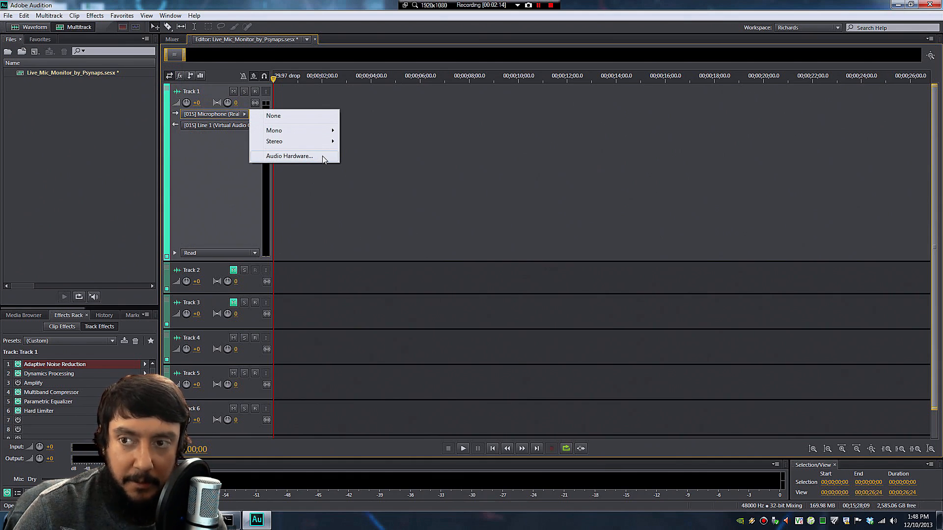
click(289, 156)
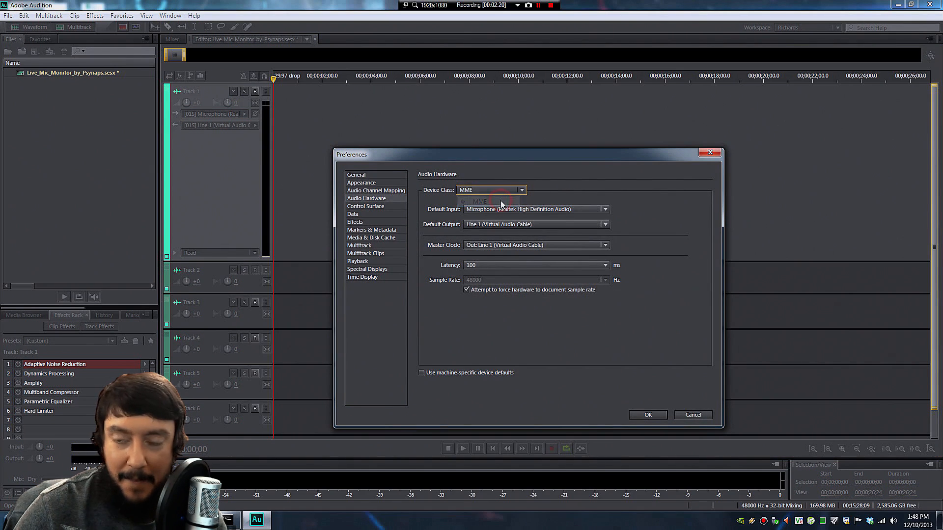
Set default input to the Realtek Microphone, output to Line 1, uncheck forcing hardware sample rate, and apply
click(605, 208)
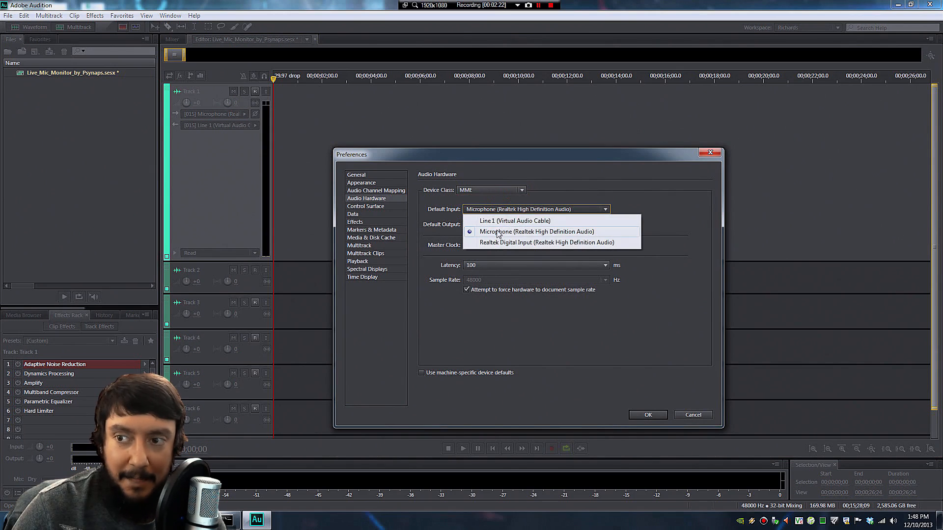
mouse_move(611, 235)
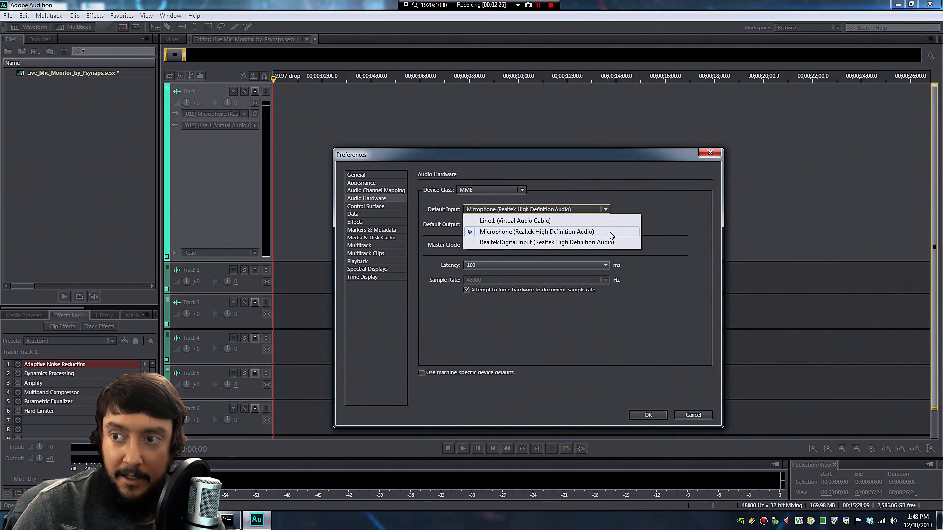
click(514, 221)
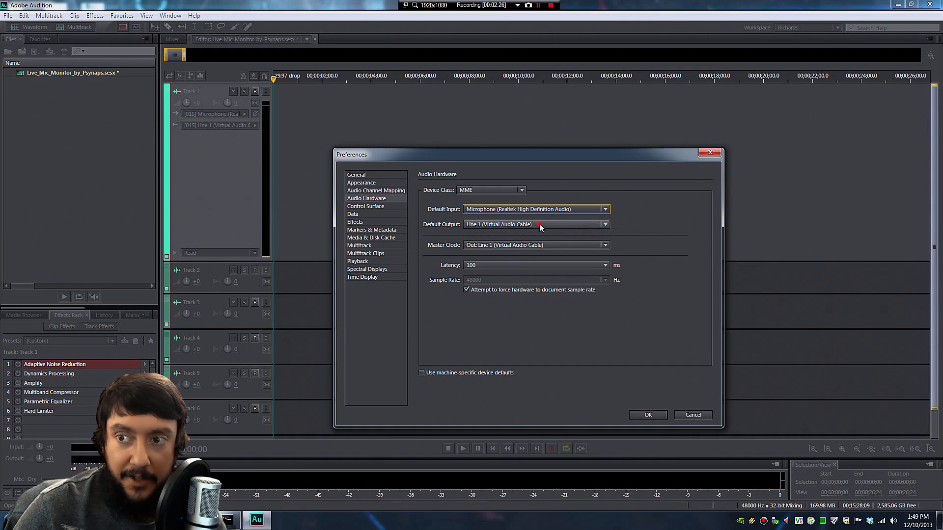
click(604, 224)
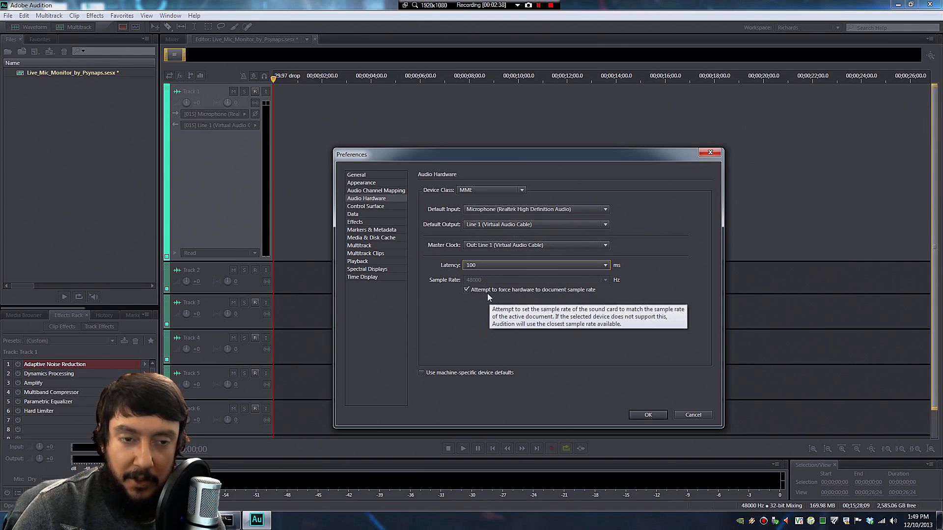
click(466, 290)
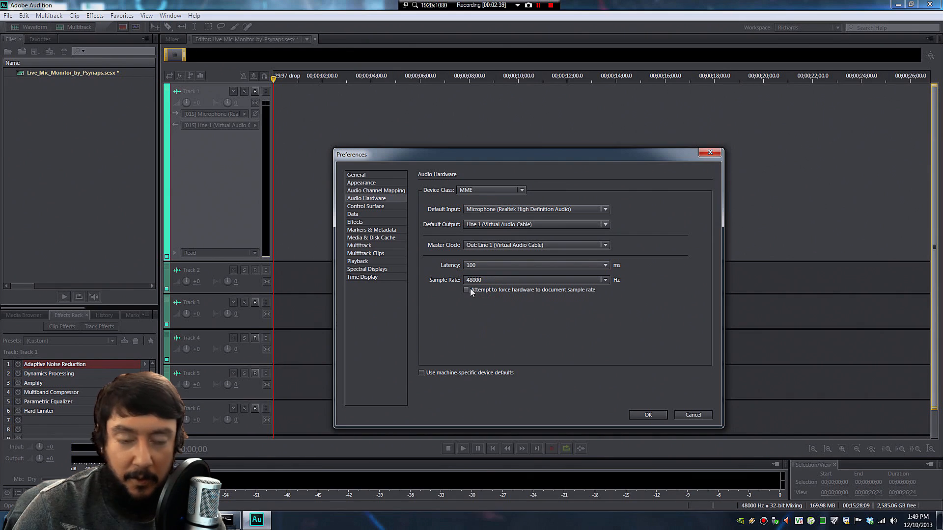
click(648, 414)
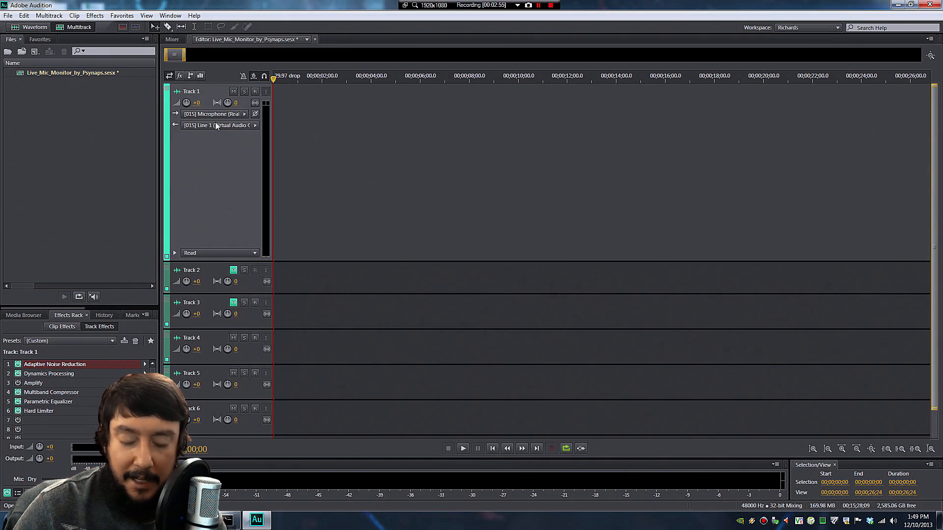
click(214, 115)
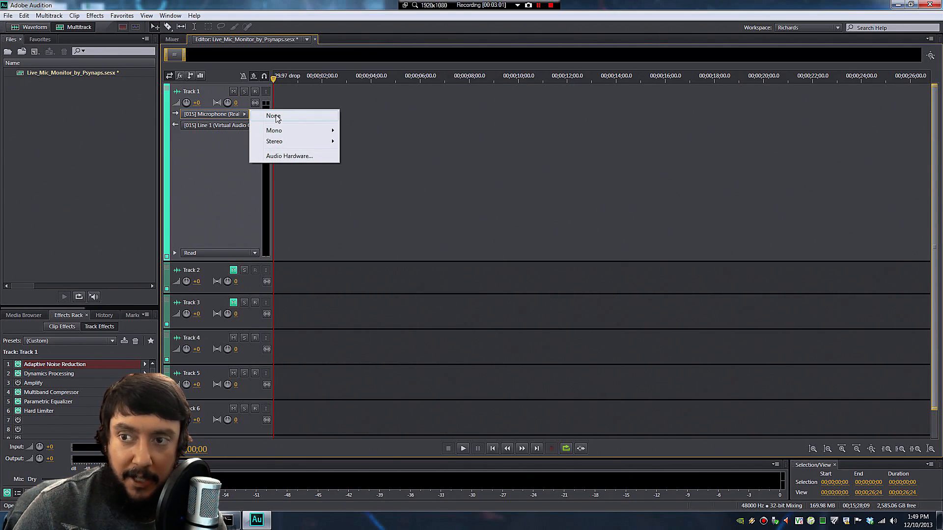
mouse_move(274, 141)
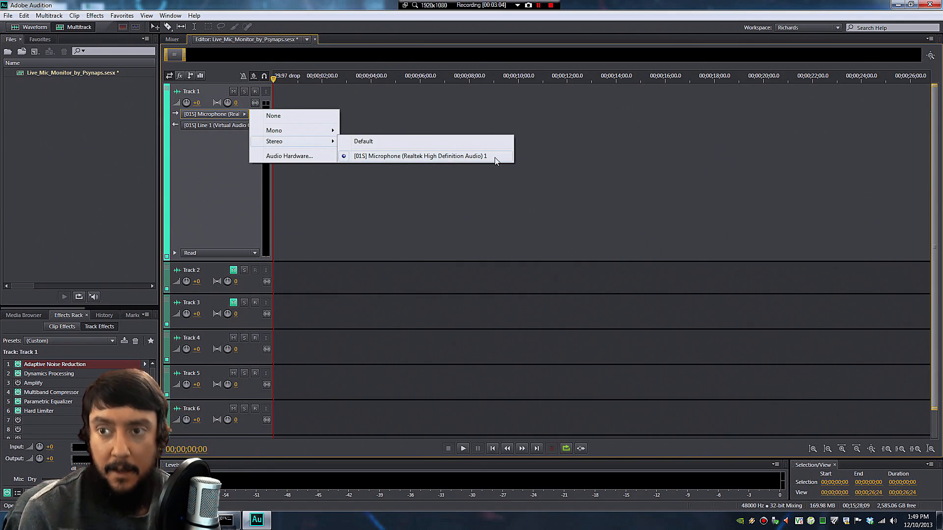
click(216, 125)
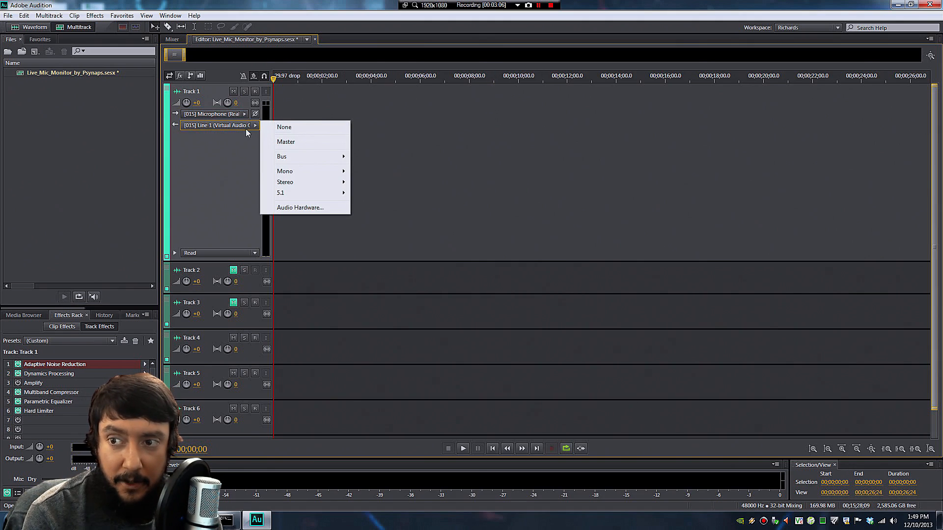
mouse_move(284, 182)
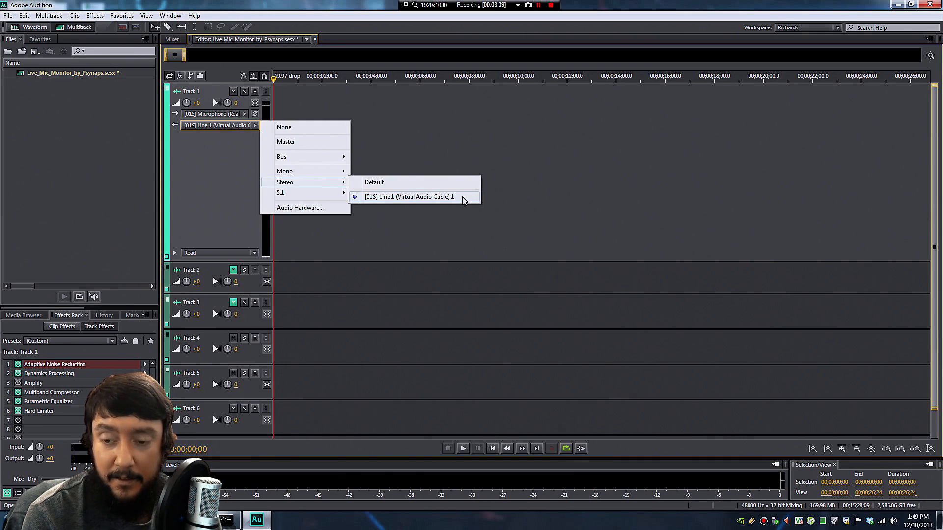
click(409, 196)
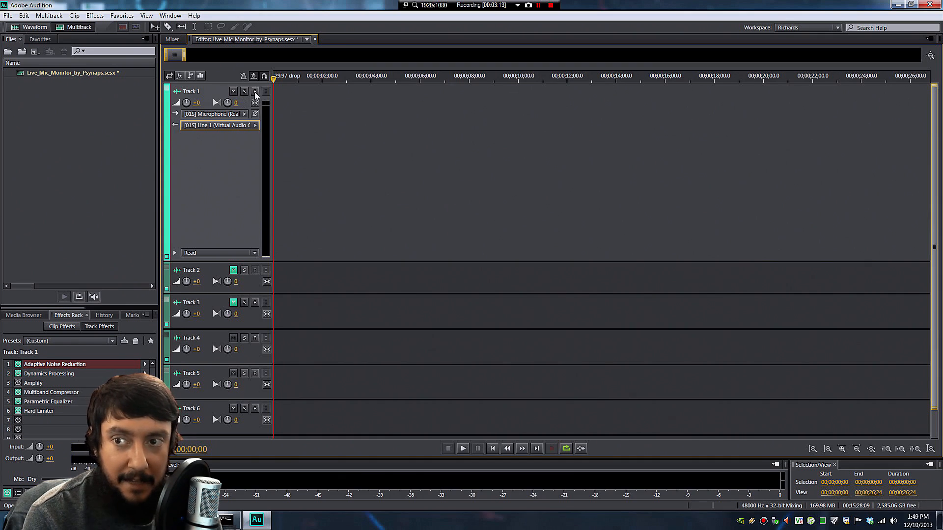
Arm Track 1 with its R button and enable Monitor Input so the live mic meter shows signal
click(254, 92)
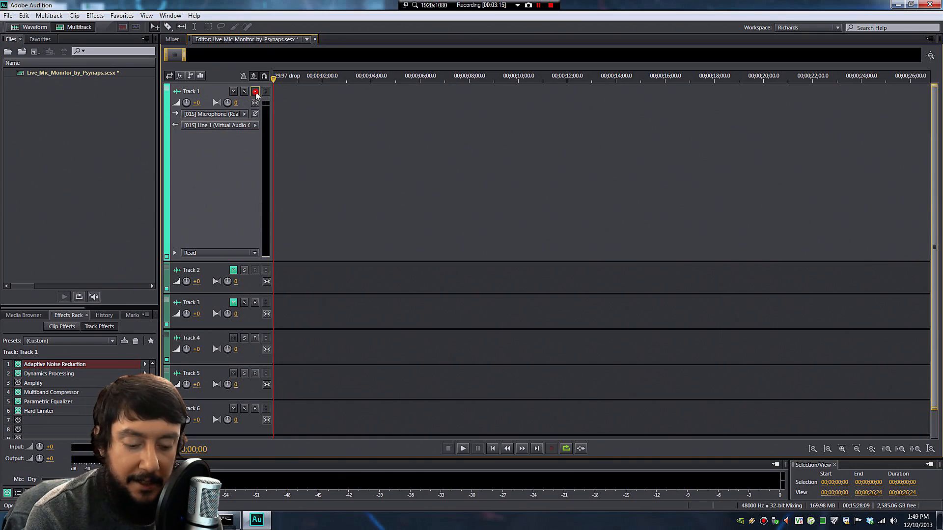
click(266, 90)
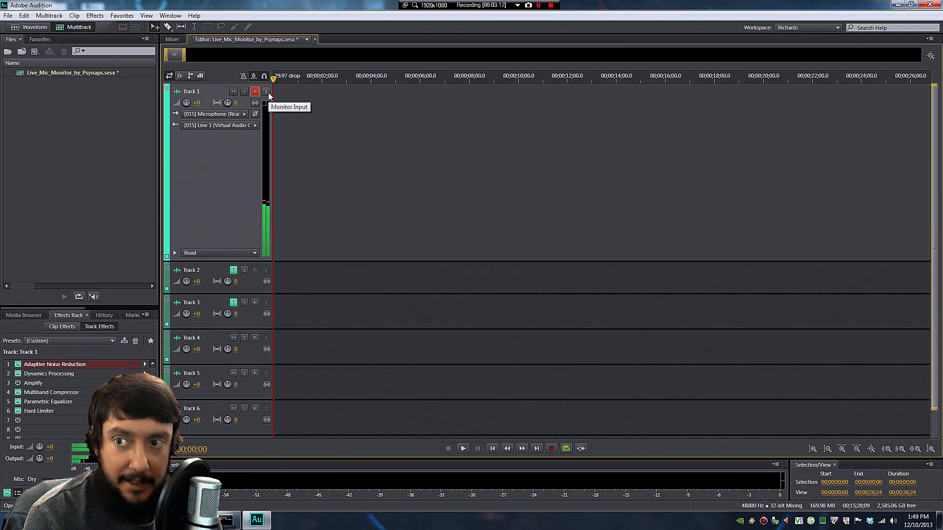
click(265, 92)
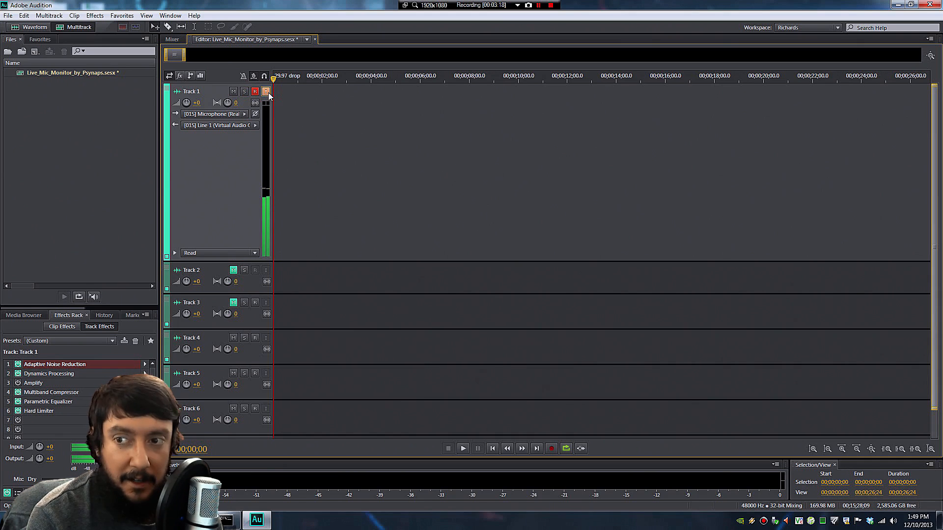
click(266, 92)
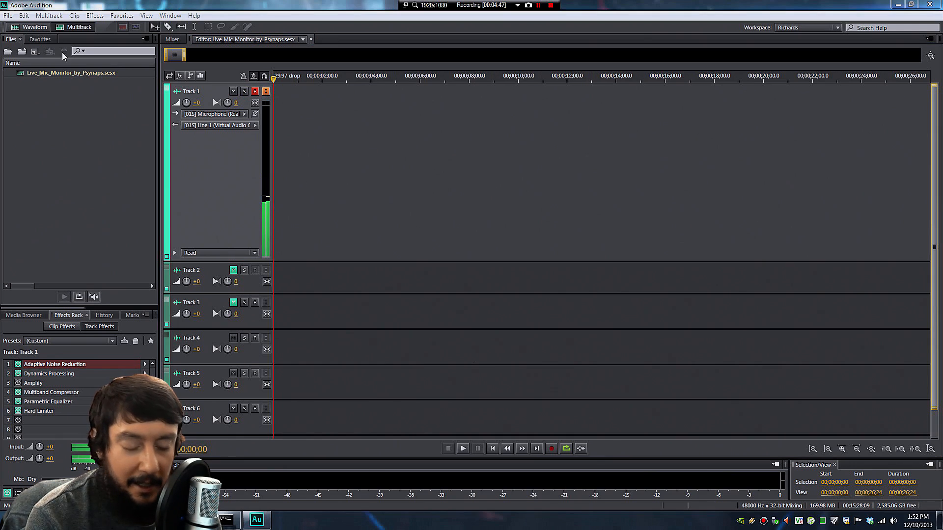
Launch Audio Repeater (MME) from the Start menu's Virtual Audio Cable folder
click(8, 15)
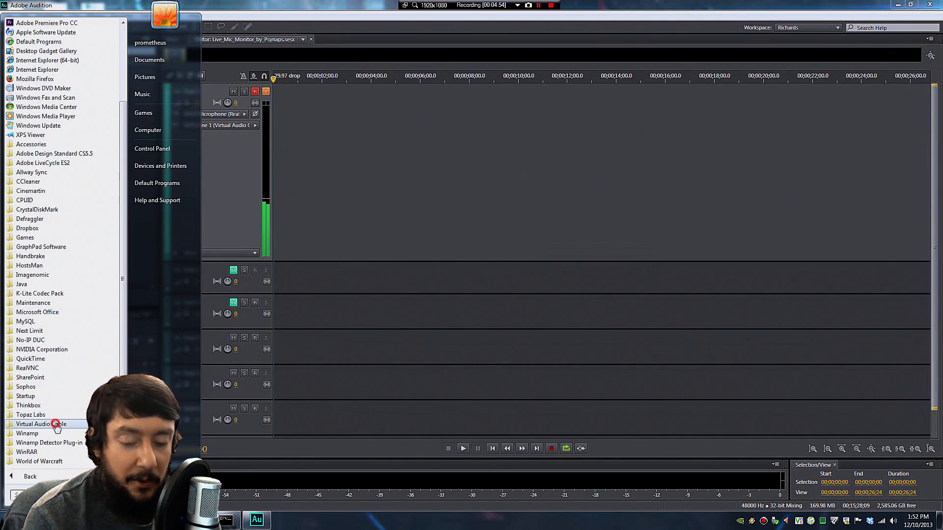
click(42, 423)
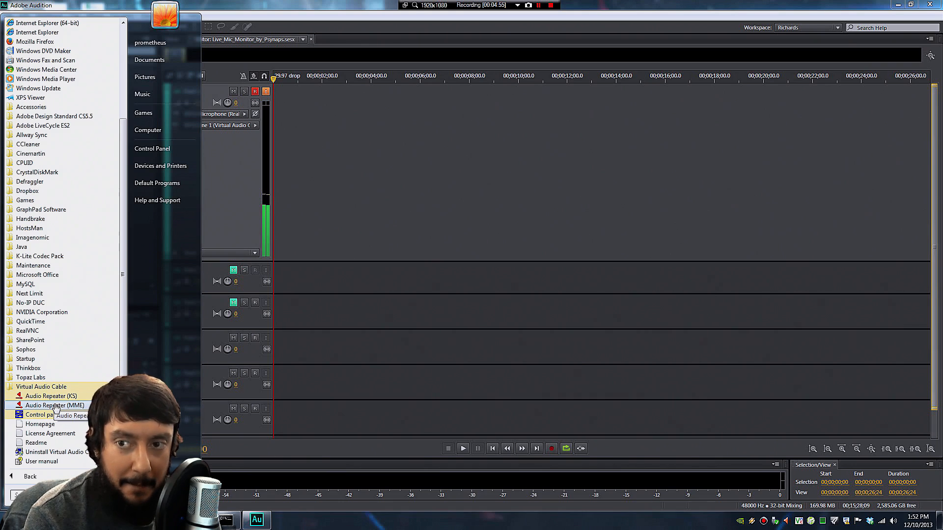
click(55, 405)
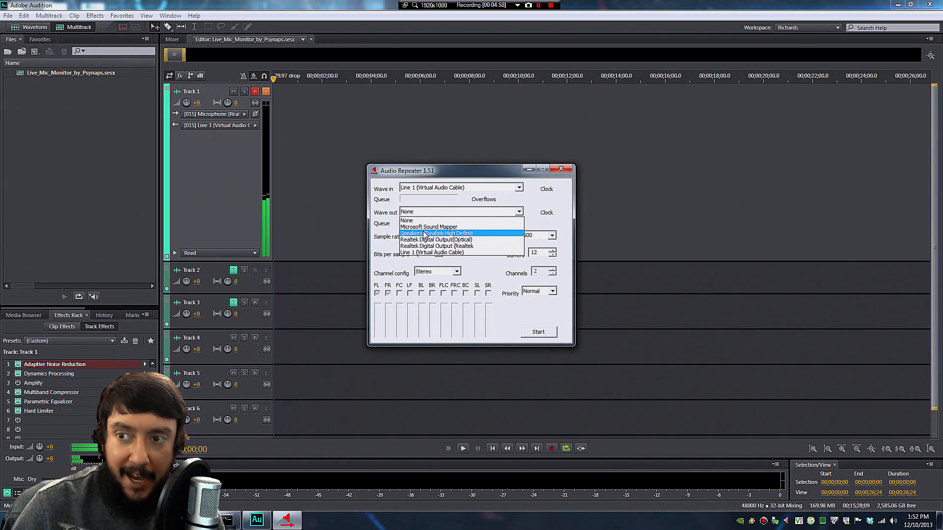
Set Audio Repeater's Wave out to Speakers (Realtek High Definition) for the Line 1 input
click(437, 233)
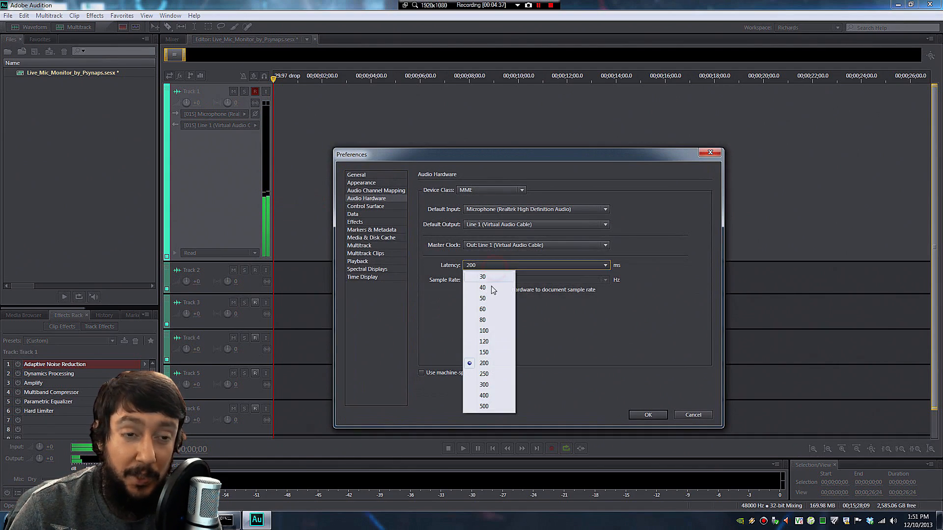
Set hardware latency to 100 ms and force hardware to the document sample rate
click(484, 330)
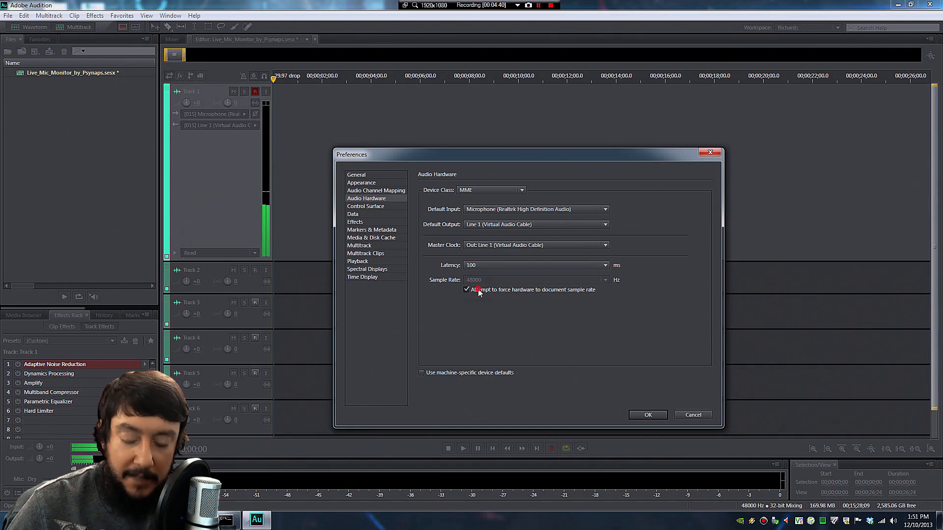
click(647, 414)
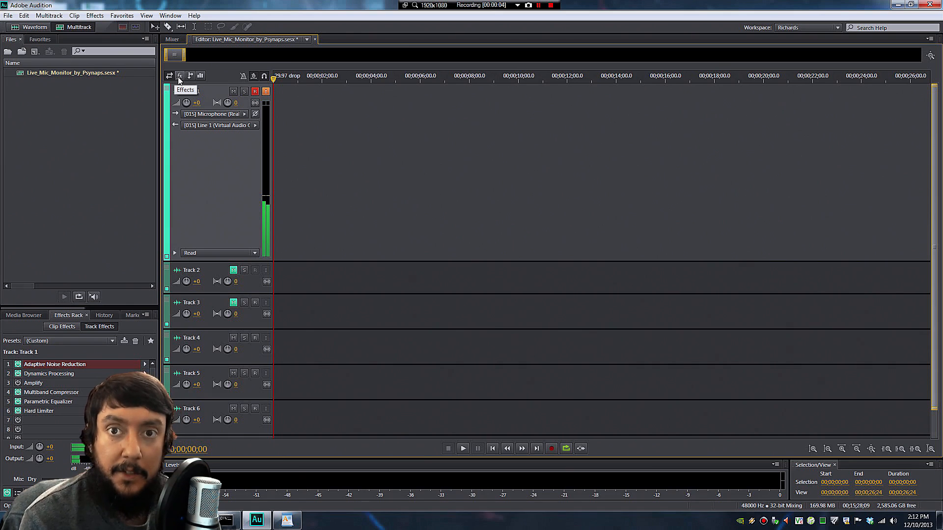
Expand Track 1's effects rack and review the Adaptive Noise Reduction settings
click(179, 75)
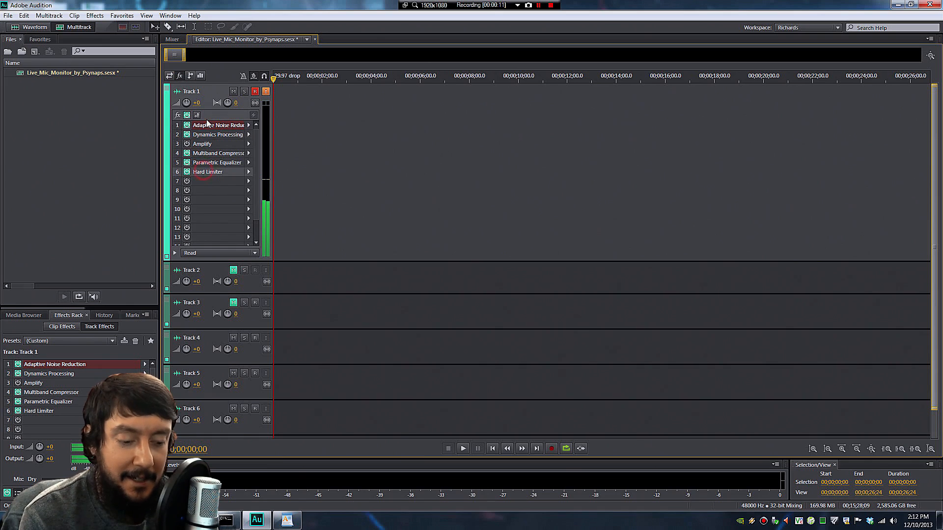
double_click(218, 125)
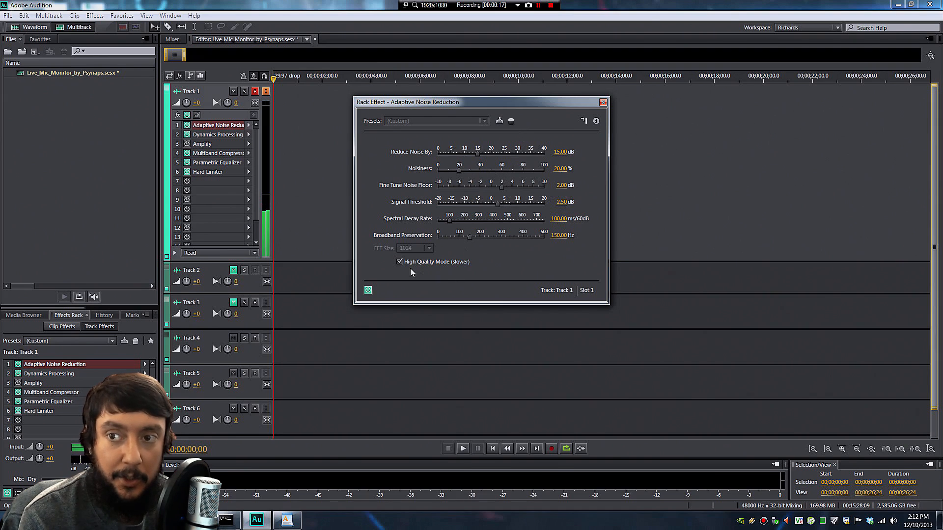
click(603, 102)
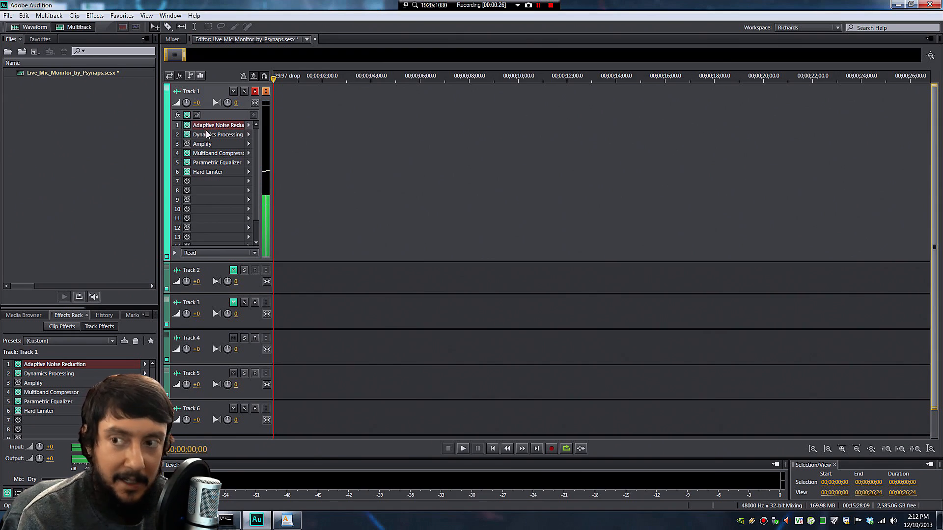
Reshape the Dynamics Processing curve, raising the low threshold point from -64 dB to about -33 dB
double_click(218, 134)
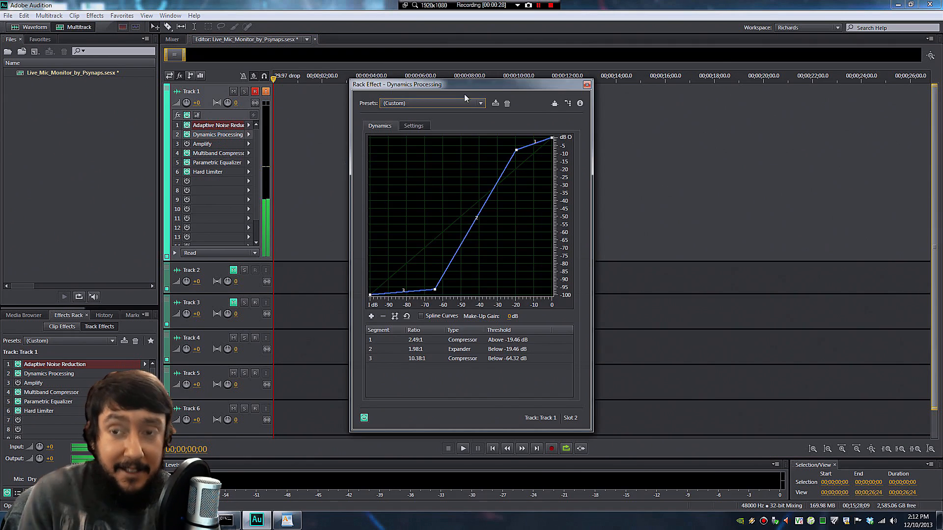
mouse_move(433, 292)
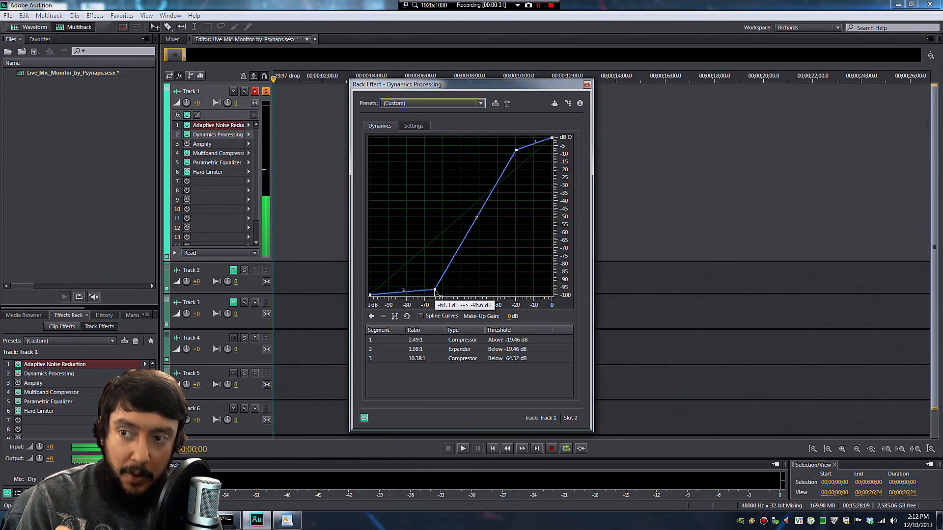
drag(436, 291, 490, 290)
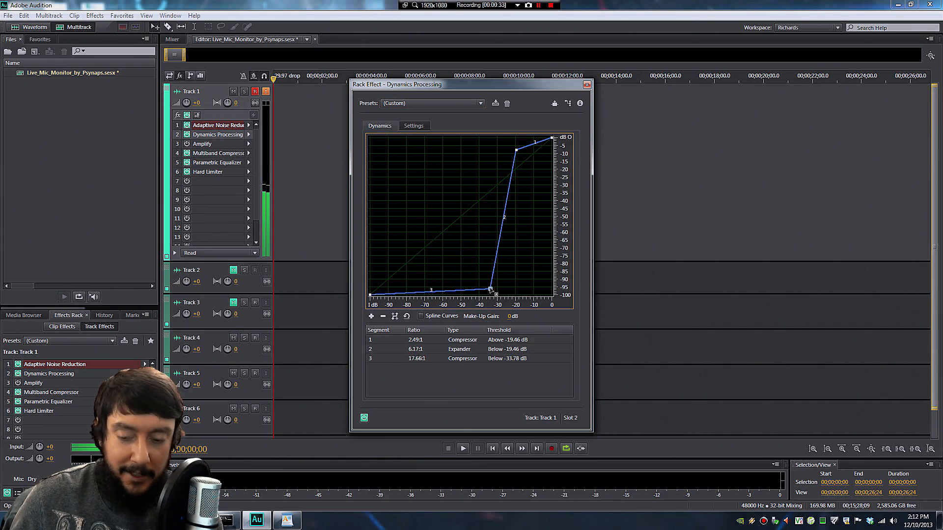
drag(492, 291, 493, 289)
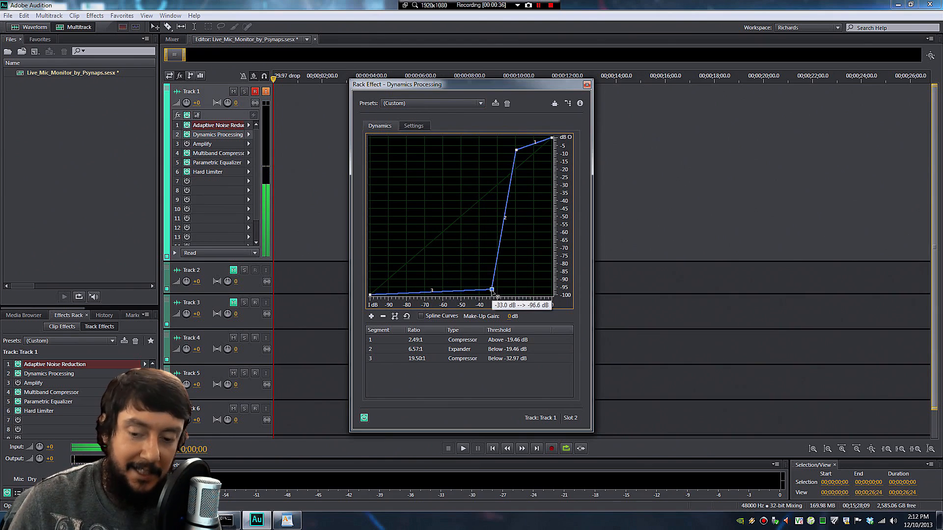
drag(493, 293, 396, 293)
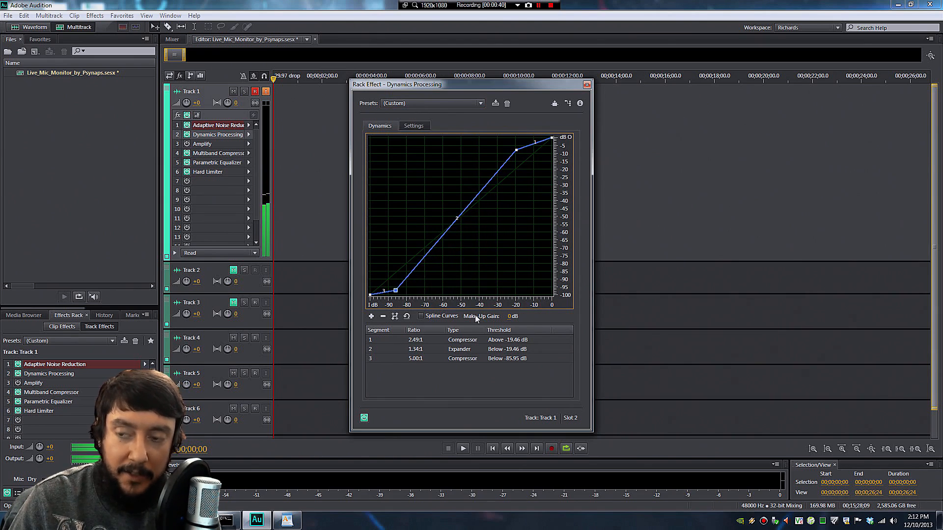
mouse_move(502, 261)
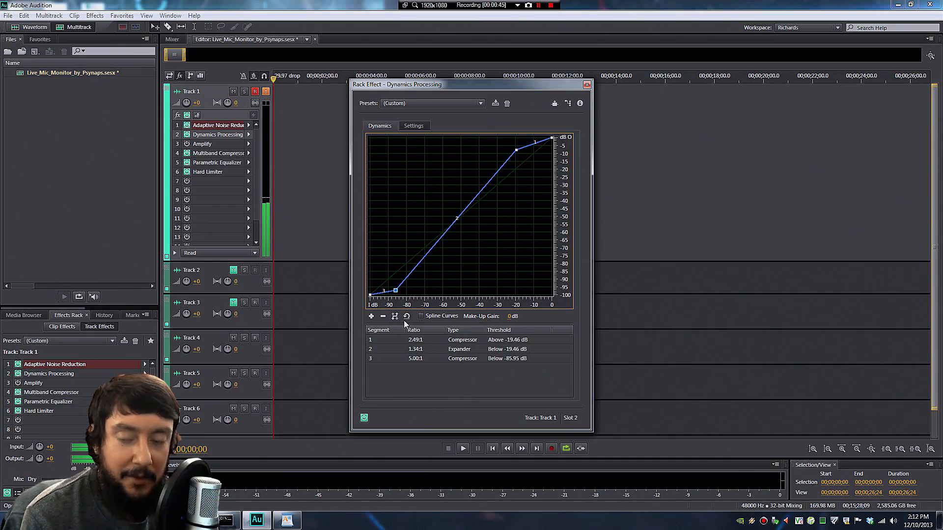
click(586, 84)
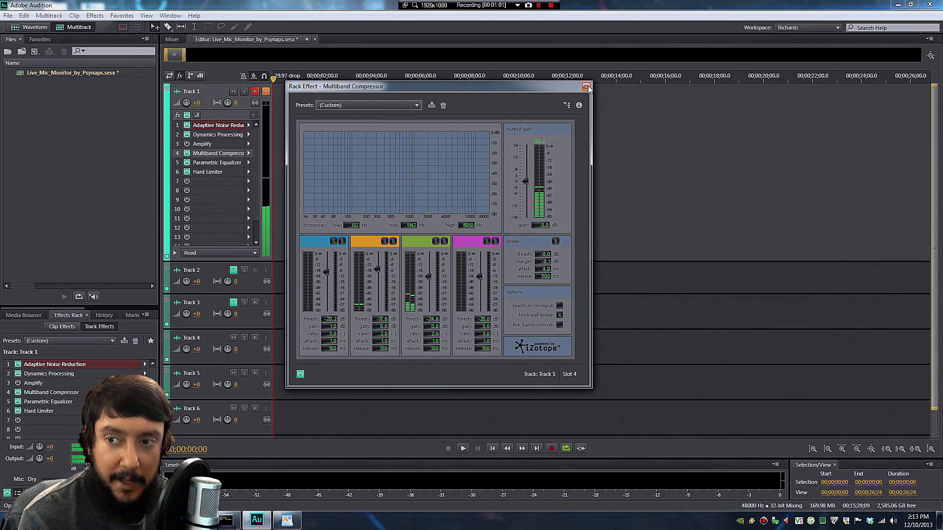
Leave the Multiband Compressor and adjust the EQ low-frequency boost to near 8 dB
click(586, 86)
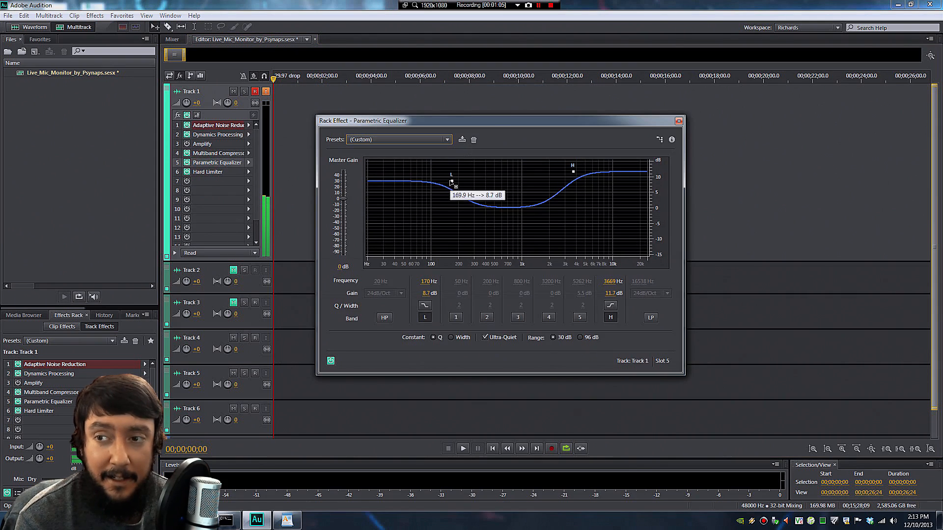
drag(451, 182, 456, 175)
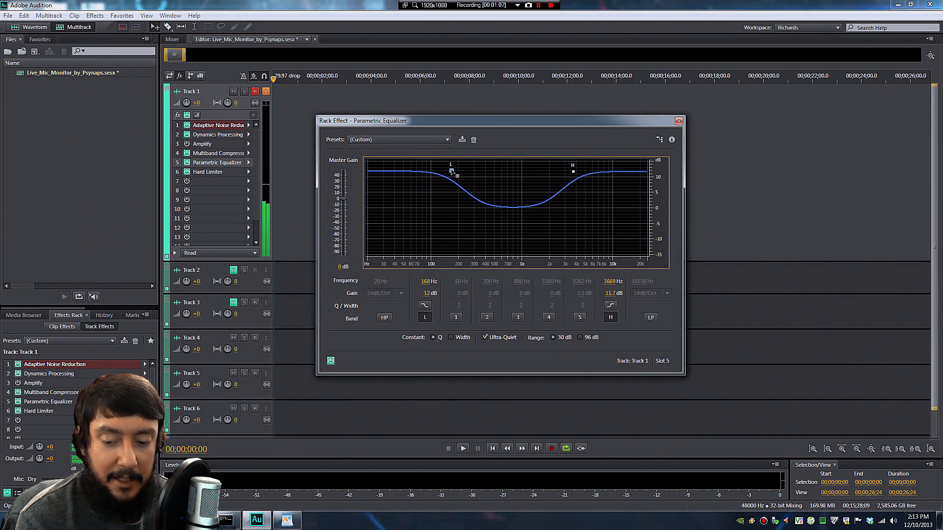
drag(450, 173, 453, 190)
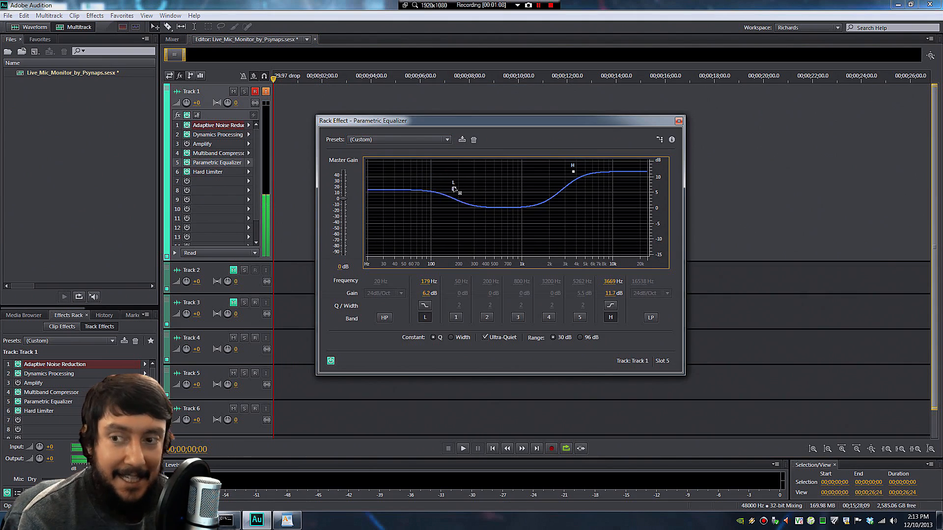
Lower the EQ high band to about 7.7 dB near 3 kHz, then review the Hard Limiter
drag(571, 167, 565, 183)
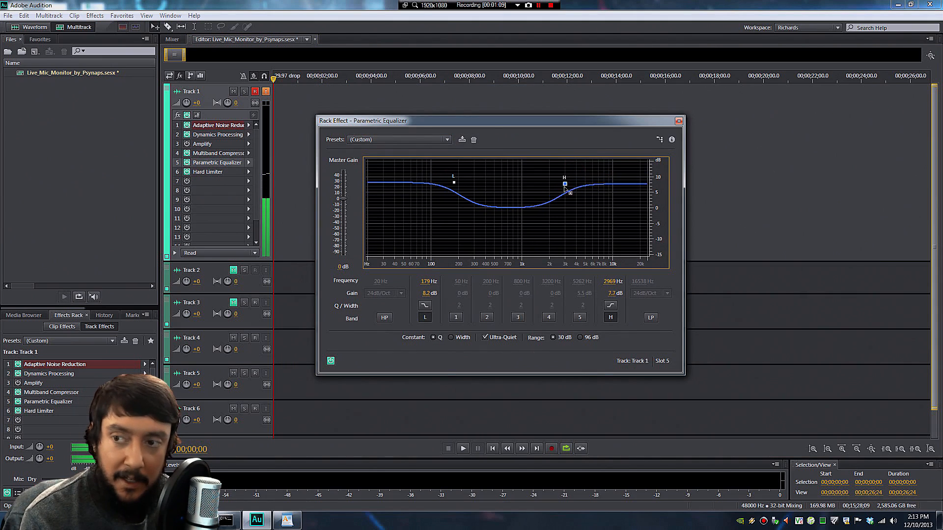
click(678, 121)
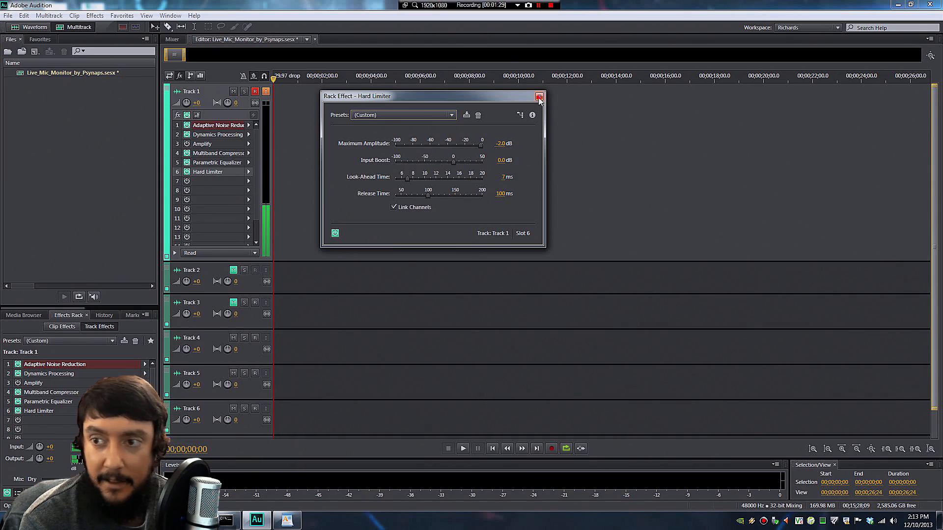
click(538, 97)
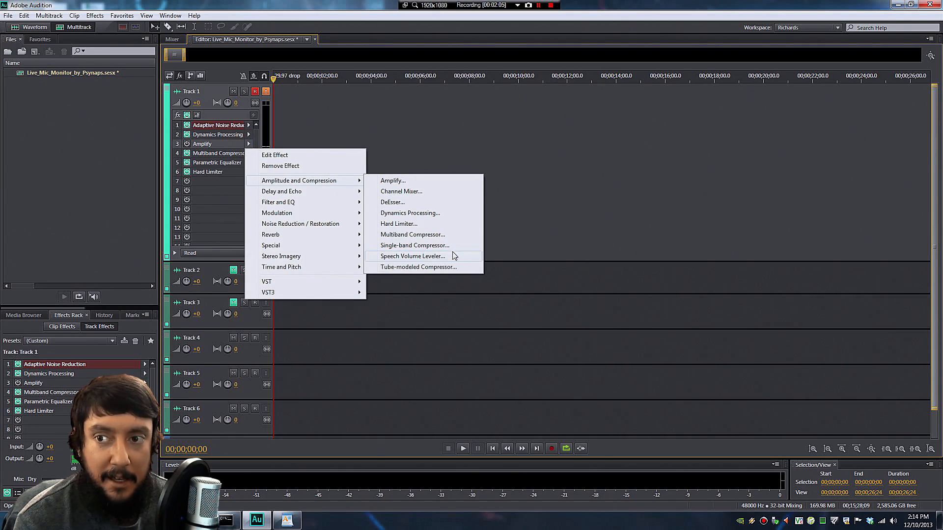
Swap Amplify for Speech Volume Leveler at about -16.4 dB target and 37.9% leveling
click(413, 255)
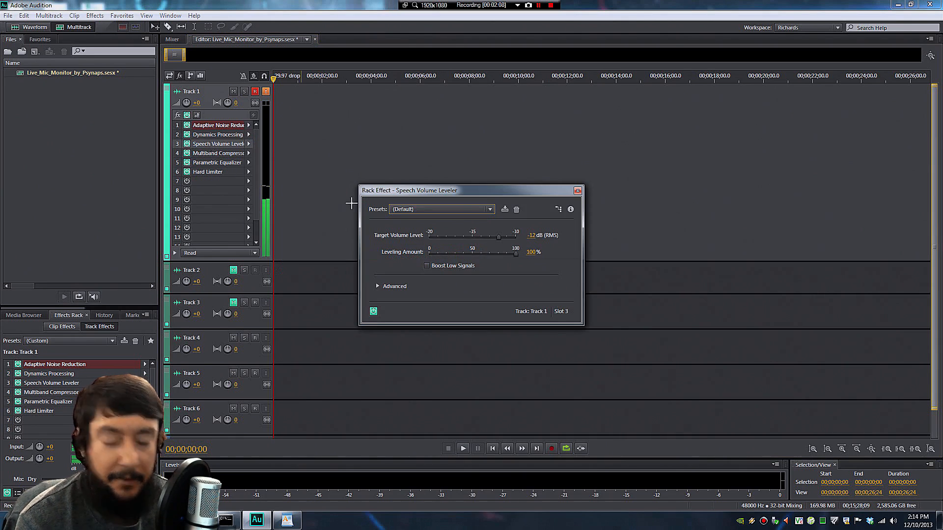
drag(498, 236, 468, 237)
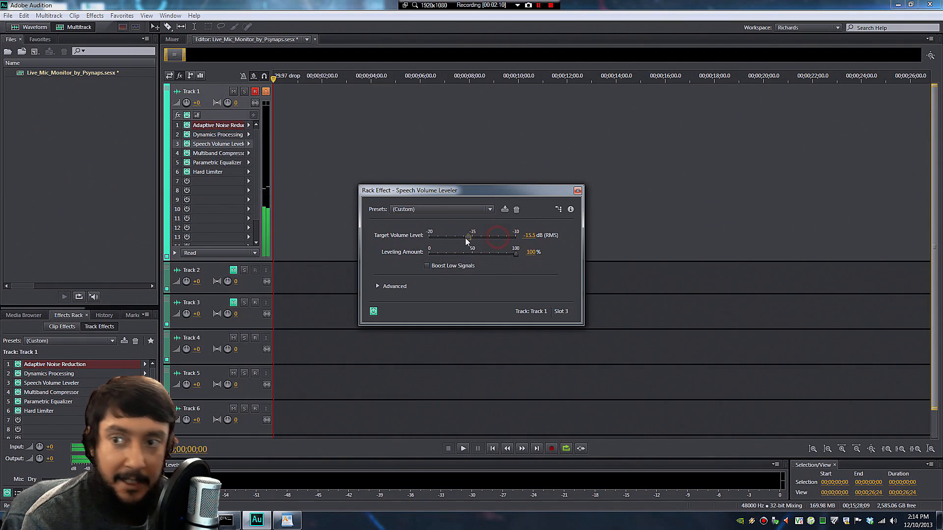
drag(515, 252, 460, 252)
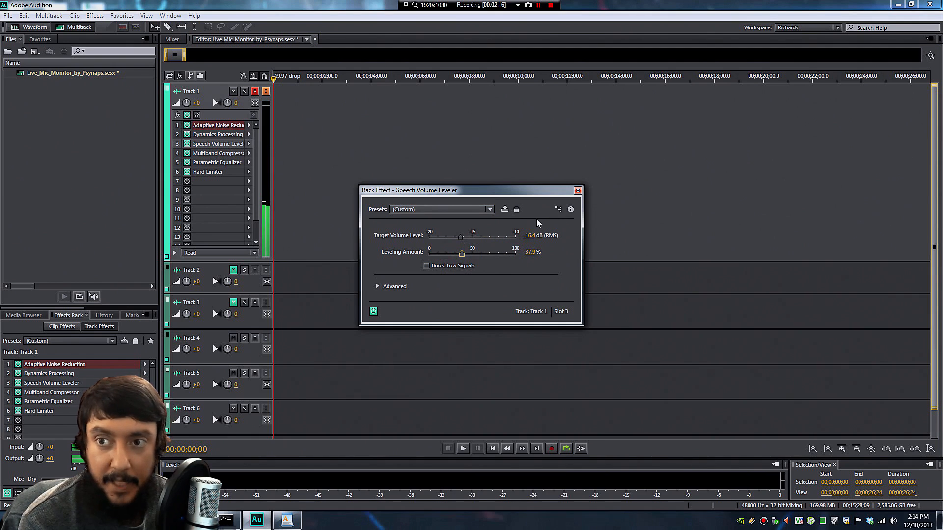
mouse_move(556, 217)
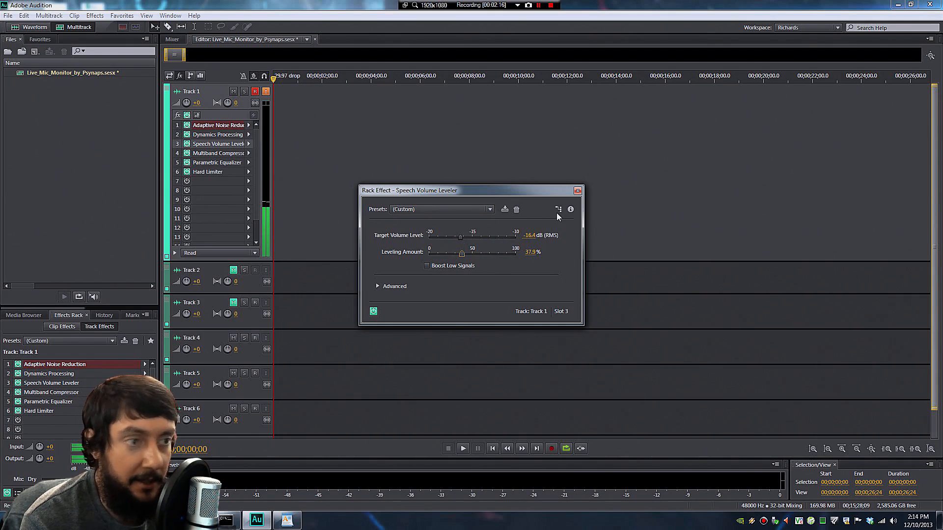
click(576, 191)
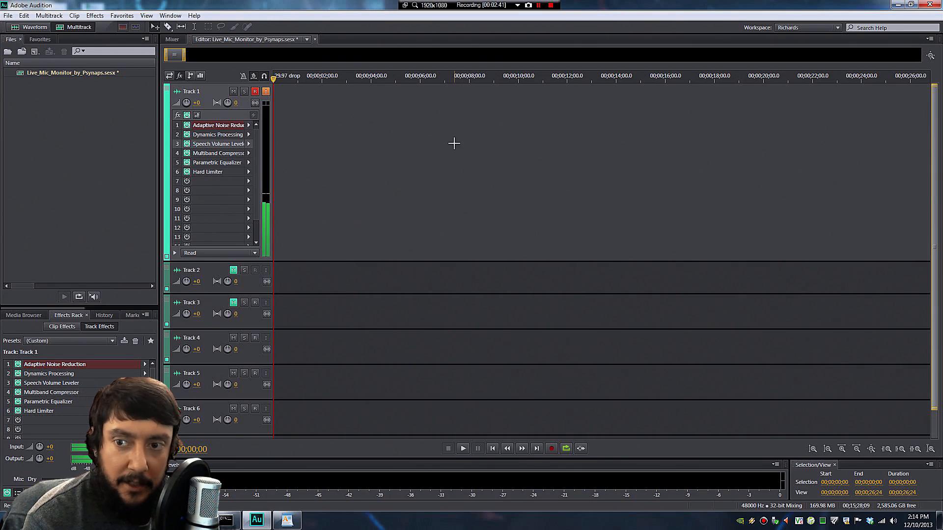
mouse_move(415, 235)
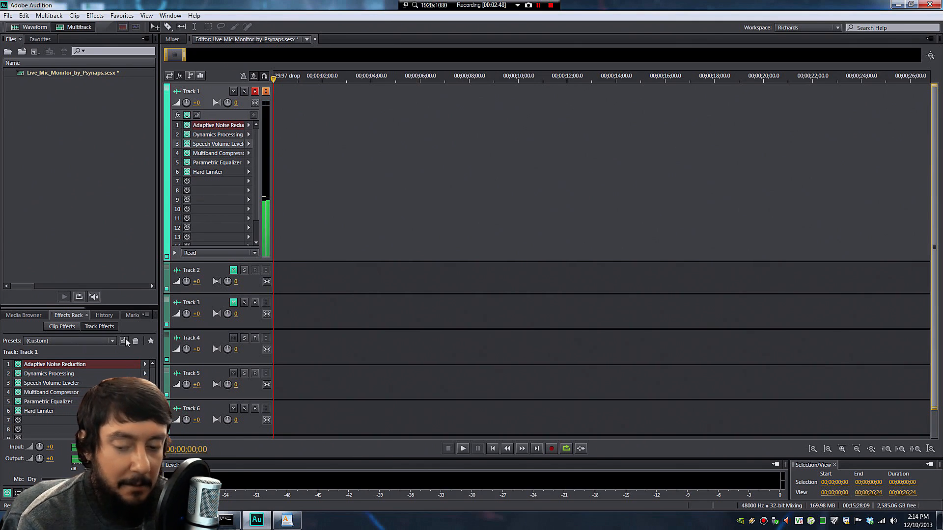
click(123, 340)
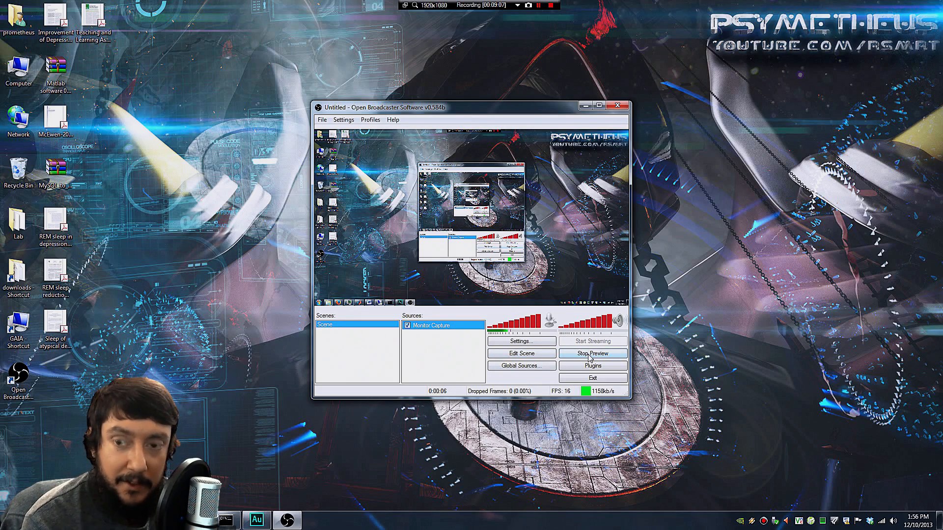
In OBS audio settings, use Speakers as the desktop audio device
click(343, 120)
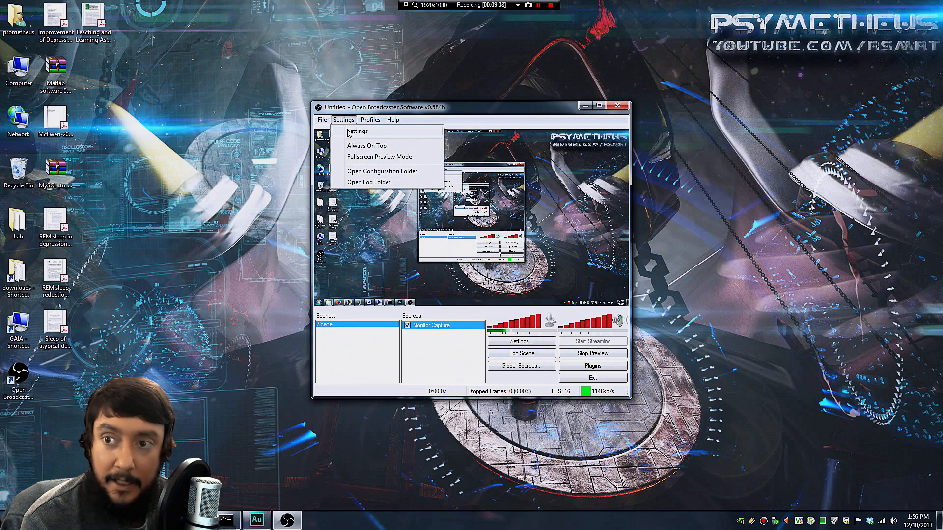
click(357, 131)
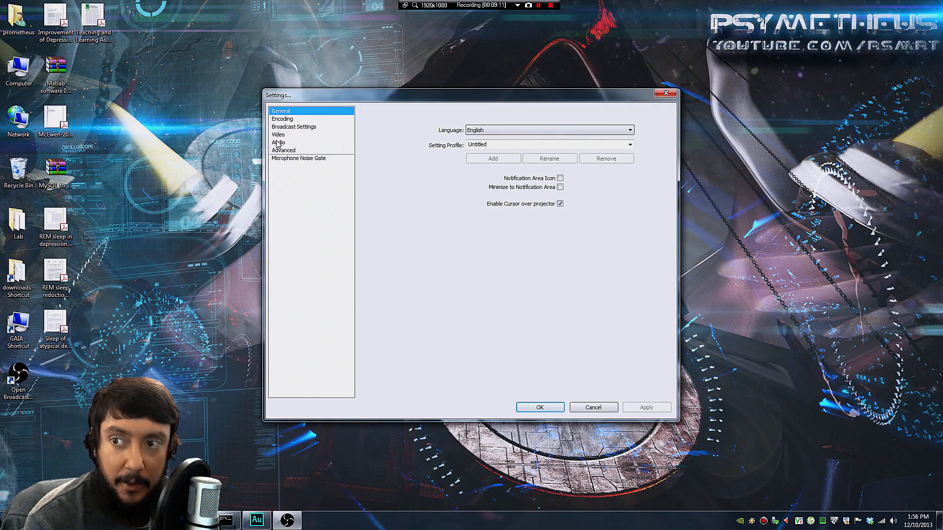
click(279, 142)
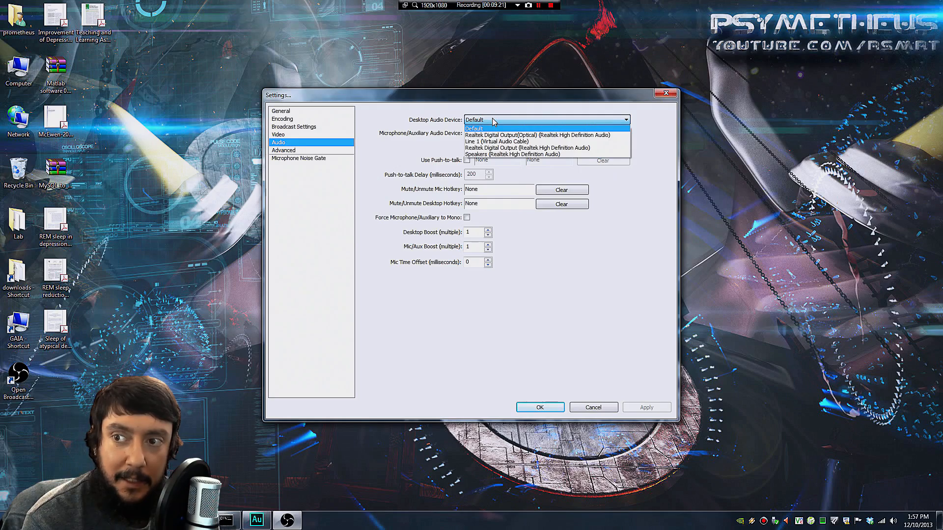
mouse_move(511, 154)
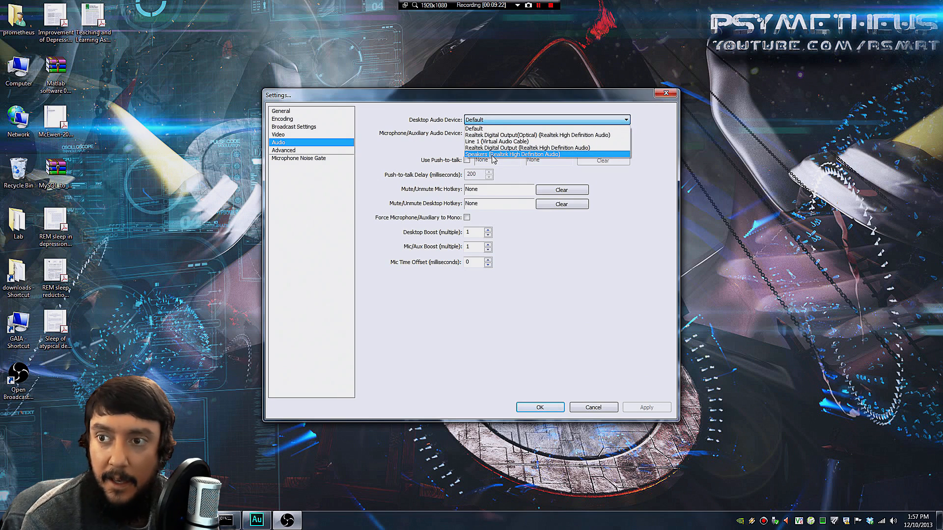
click(511, 154)
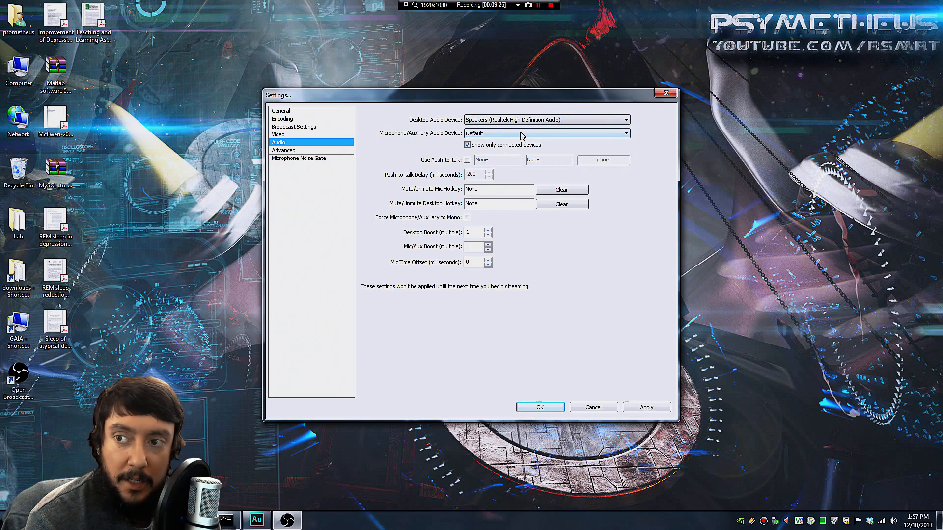
Use Line 1 (Virtual Audio Cable) as mic, forced mono, with a -50 ms time offset
click(546, 133)
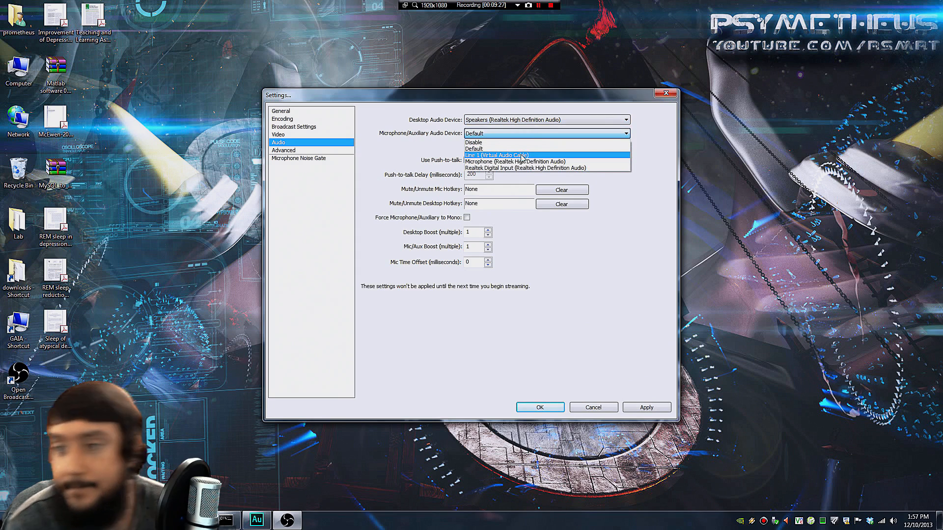
click(496, 156)
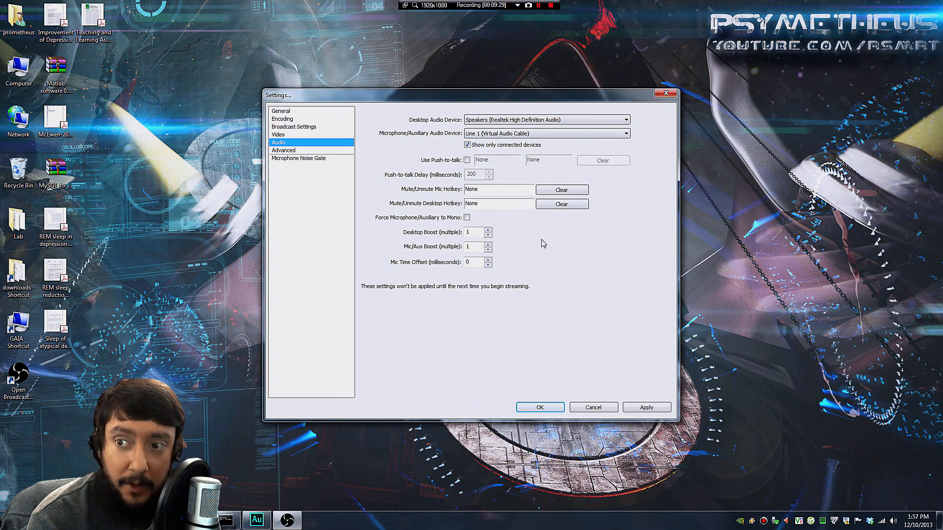
click(466, 217)
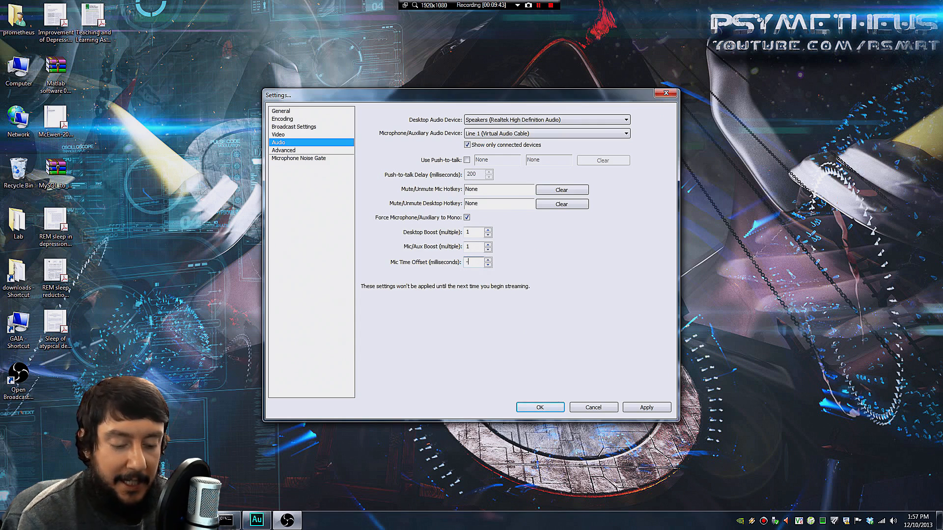
text(50)
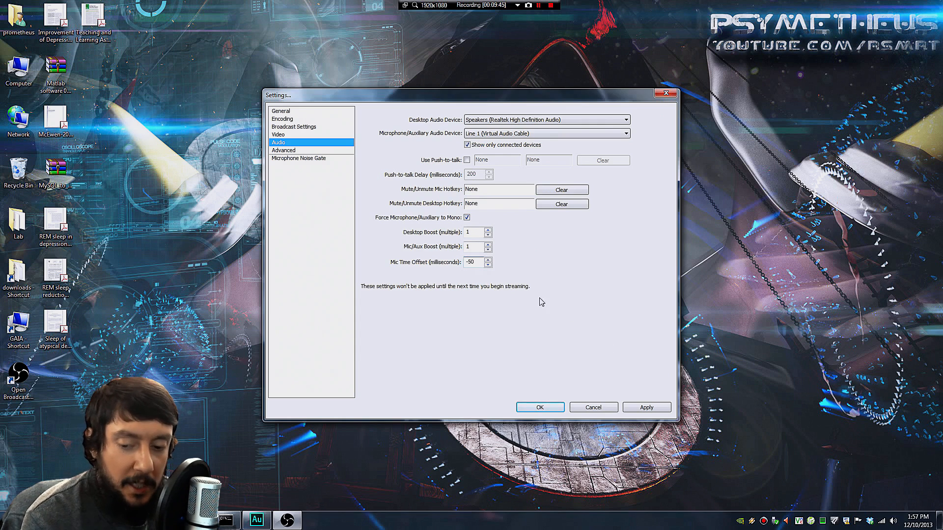
click(475, 261)
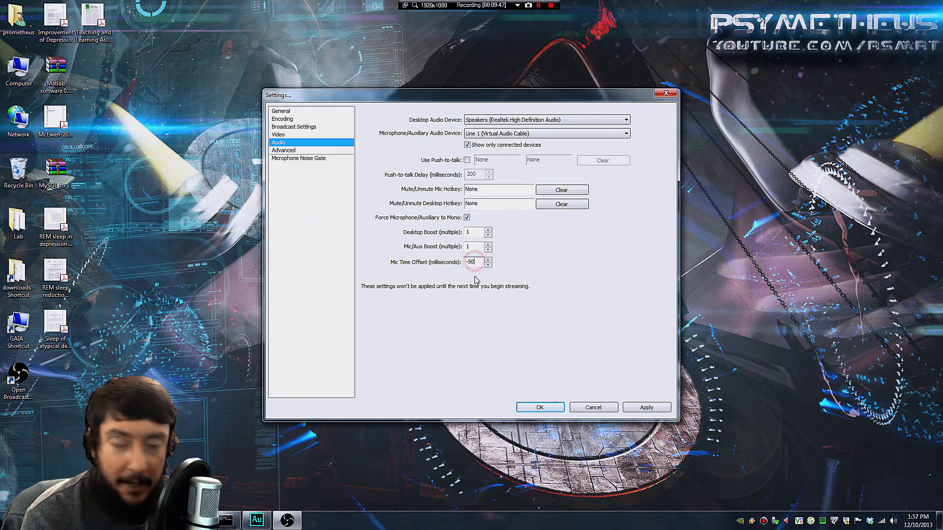